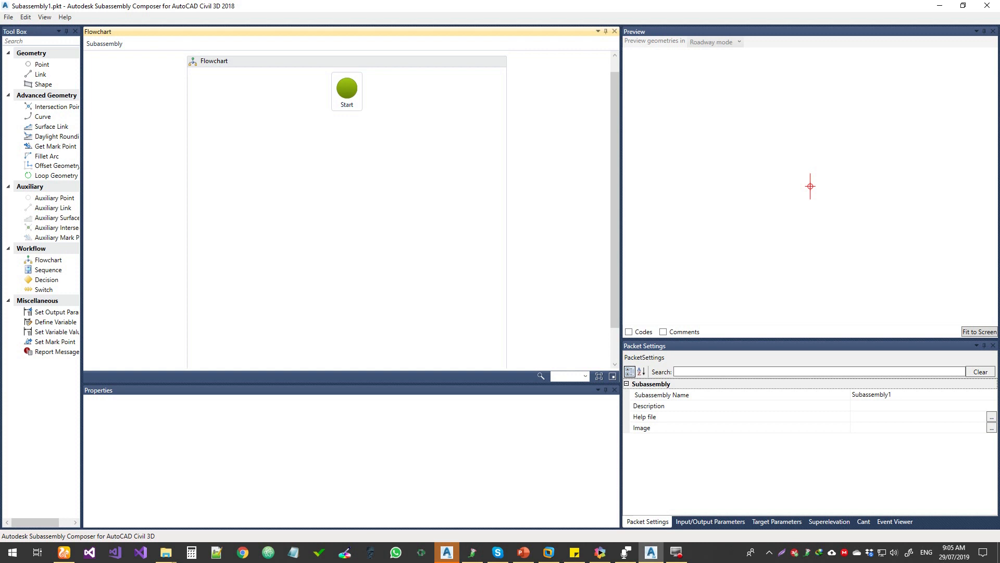
pyautogui.moveTo(581, 241)
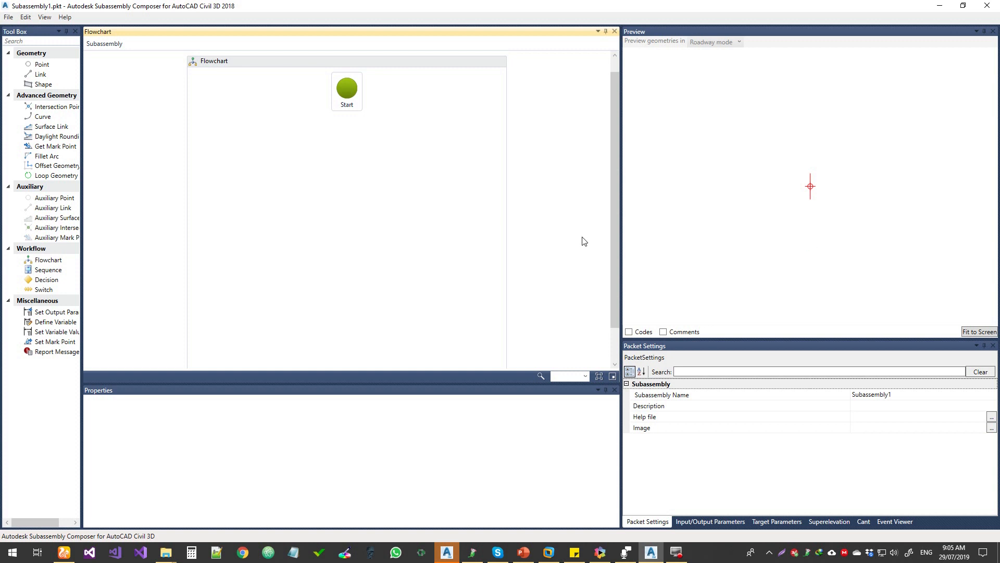
pyautogui.moveTo(588, 233)
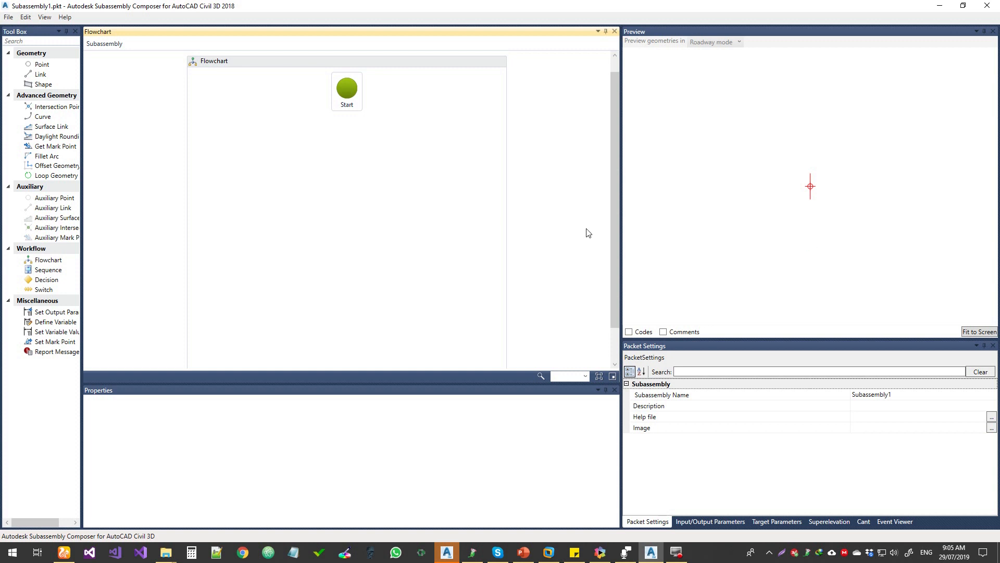
# Start a new blank packet Subassembly2 from the File menu, leaving the View panels unchanged.
pyautogui.click(15, 17)
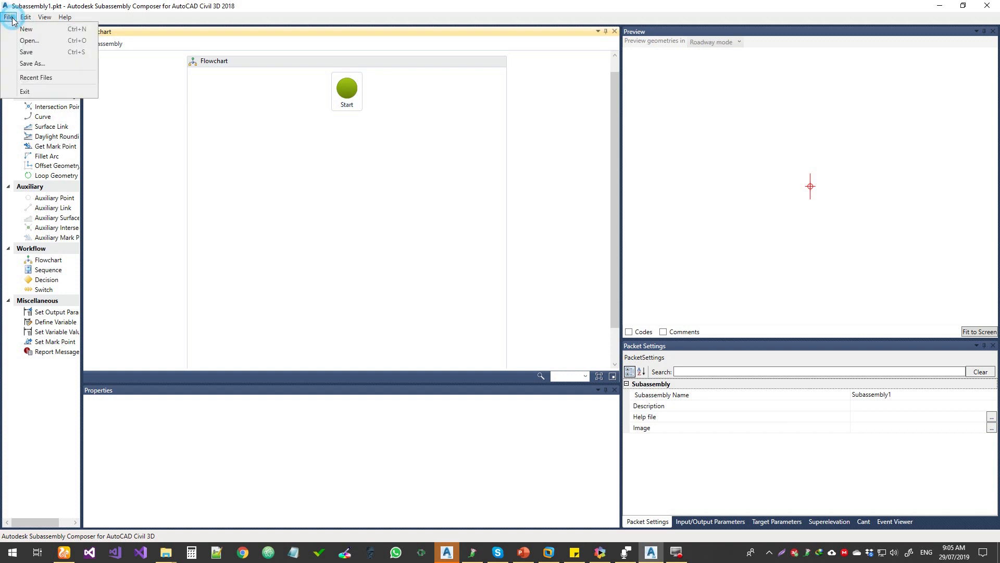
pyautogui.click(29, 30)
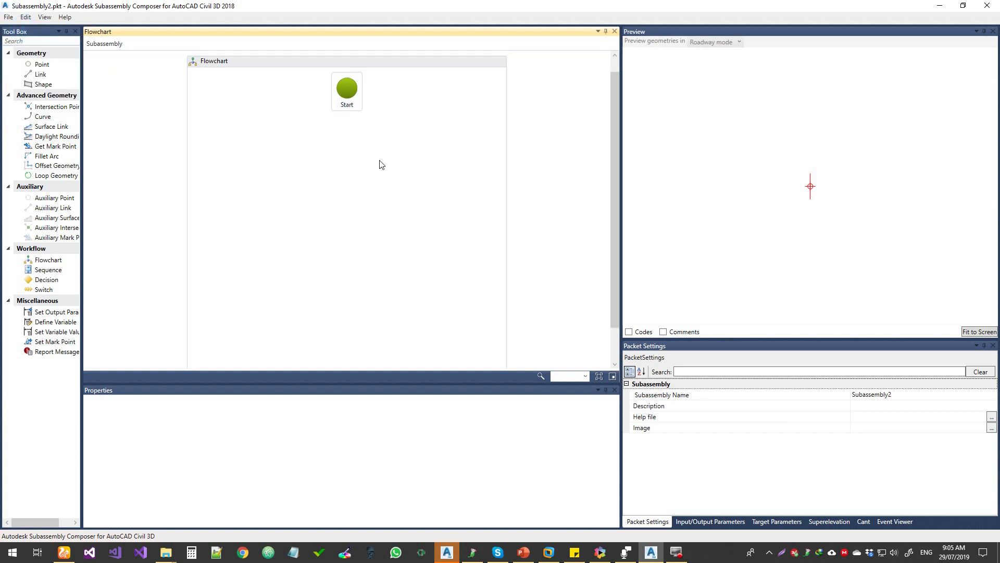
pyautogui.moveTo(4, 109)
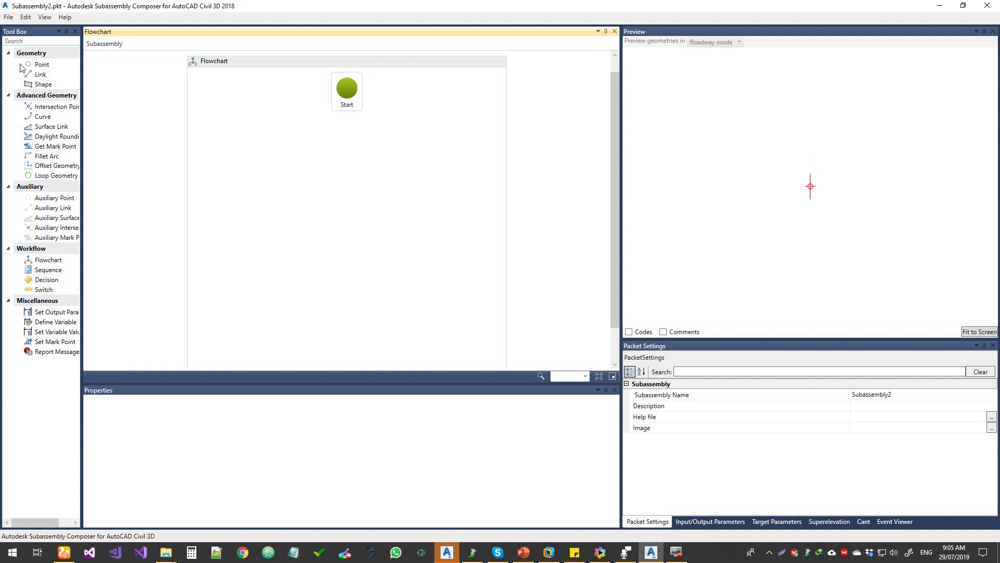
pyautogui.click(42, 16)
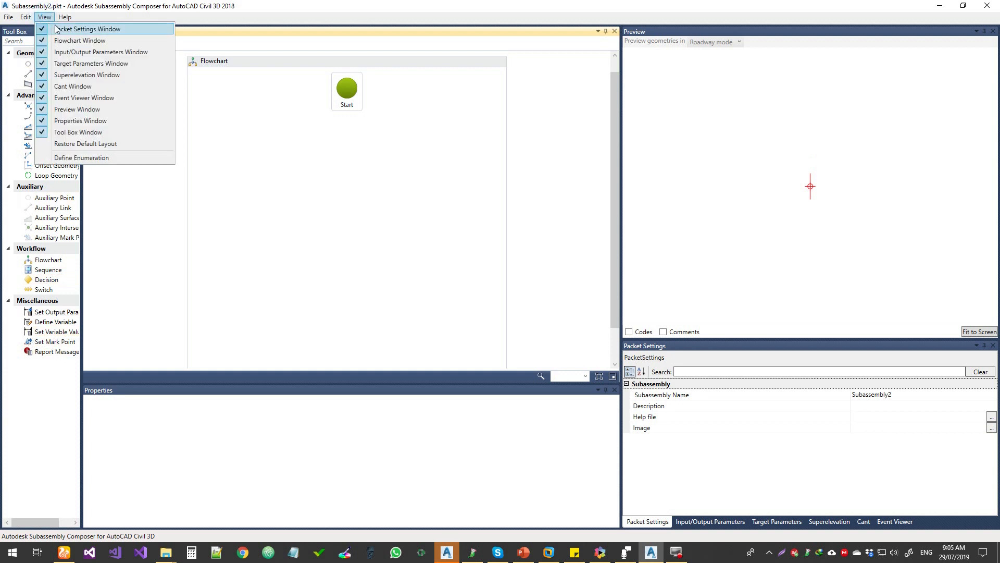
pyautogui.moveTo(76, 86)
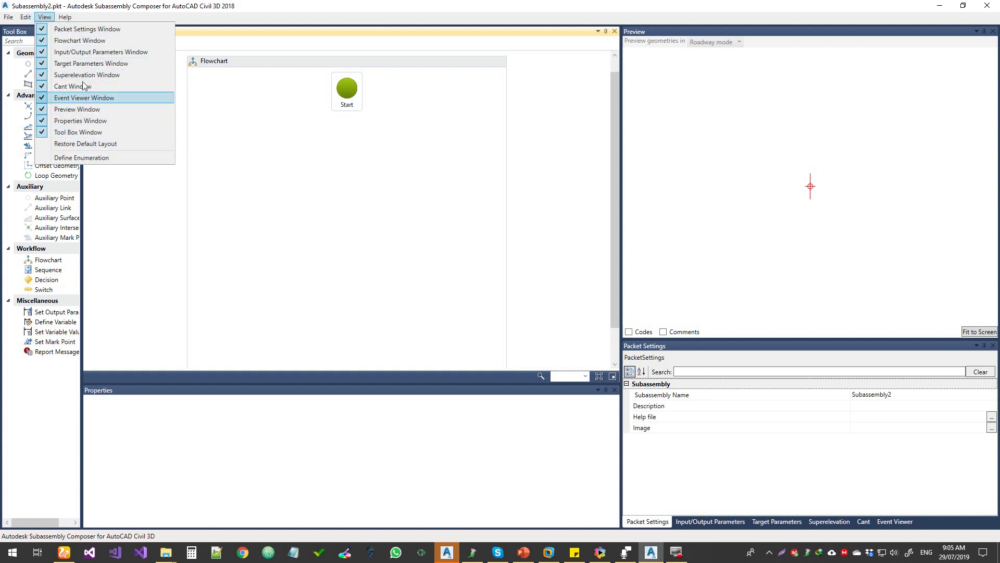
pyautogui.moveTo(88, 89)
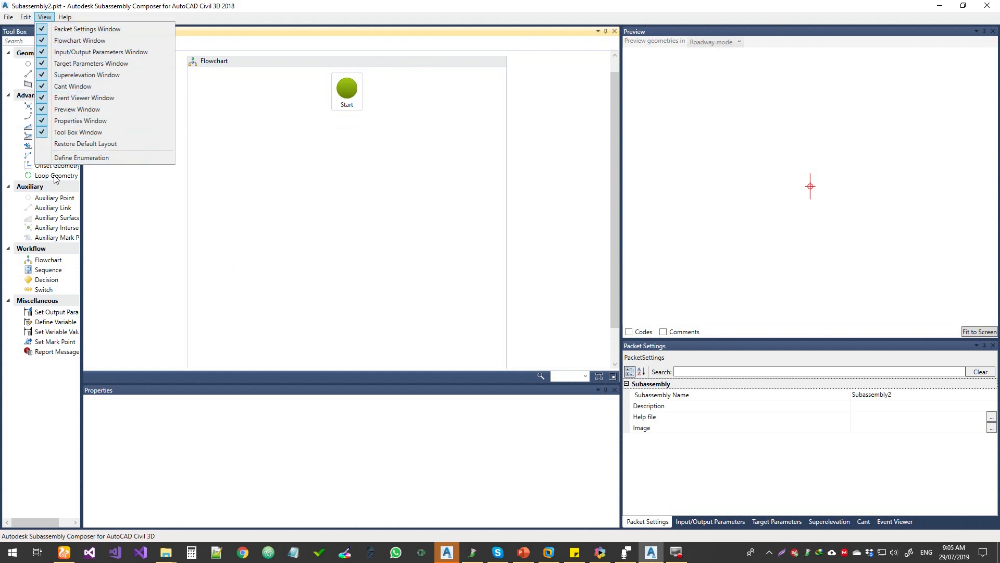
pyautogui.click(38, 19)
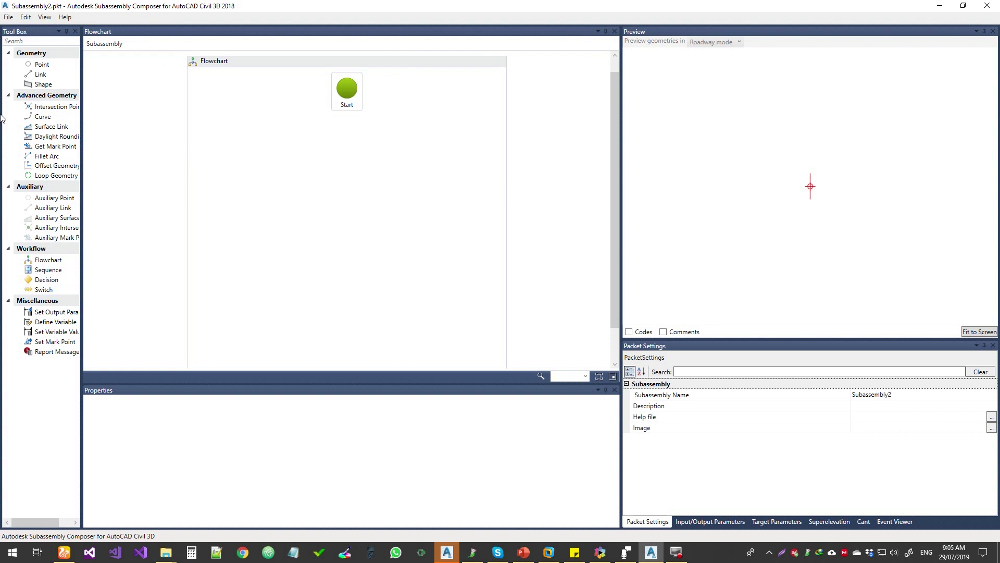
pyautogui.moveTo(9, 97)
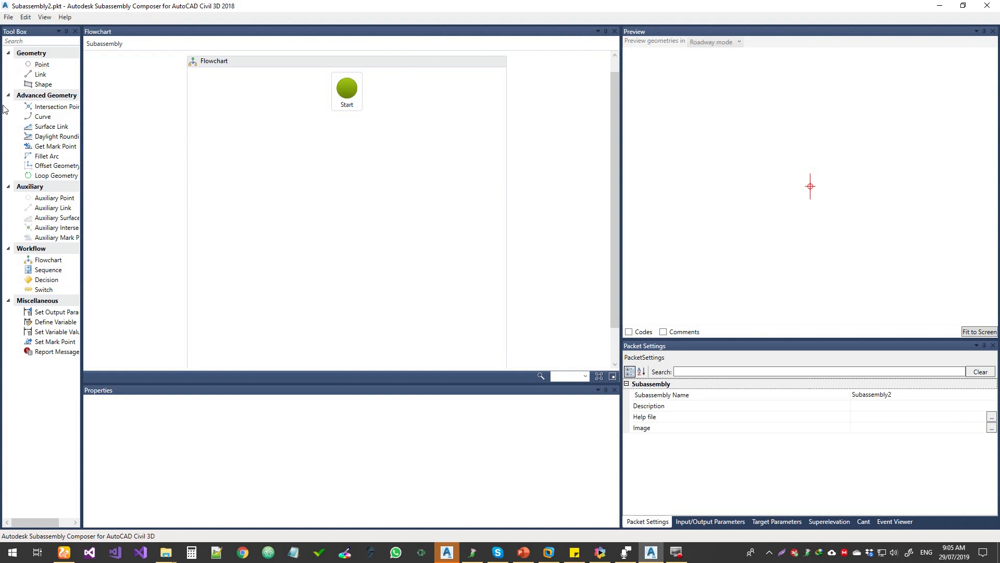
pyautogui.moveTo(33, 40)
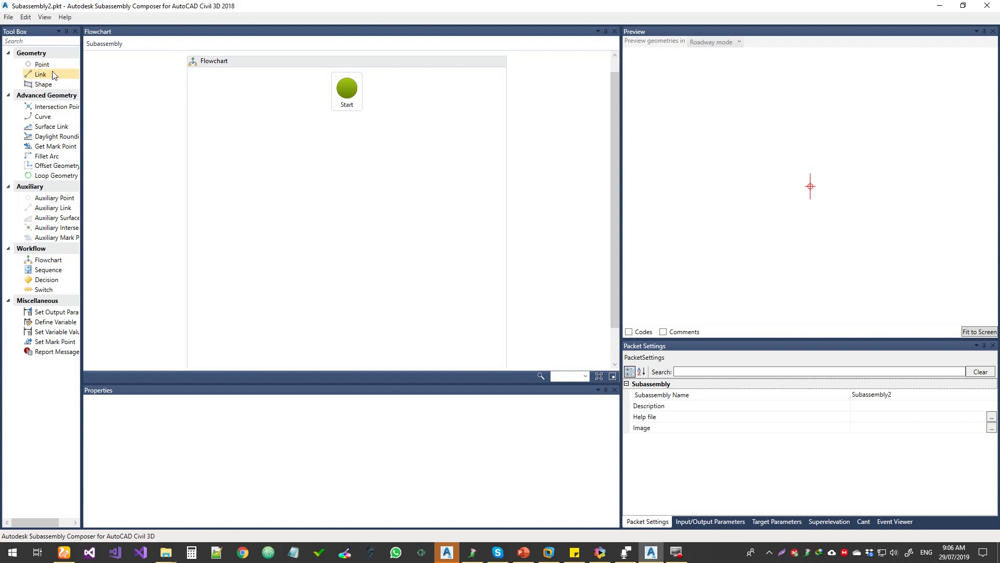
pyautogui.moveTo(41, 107)
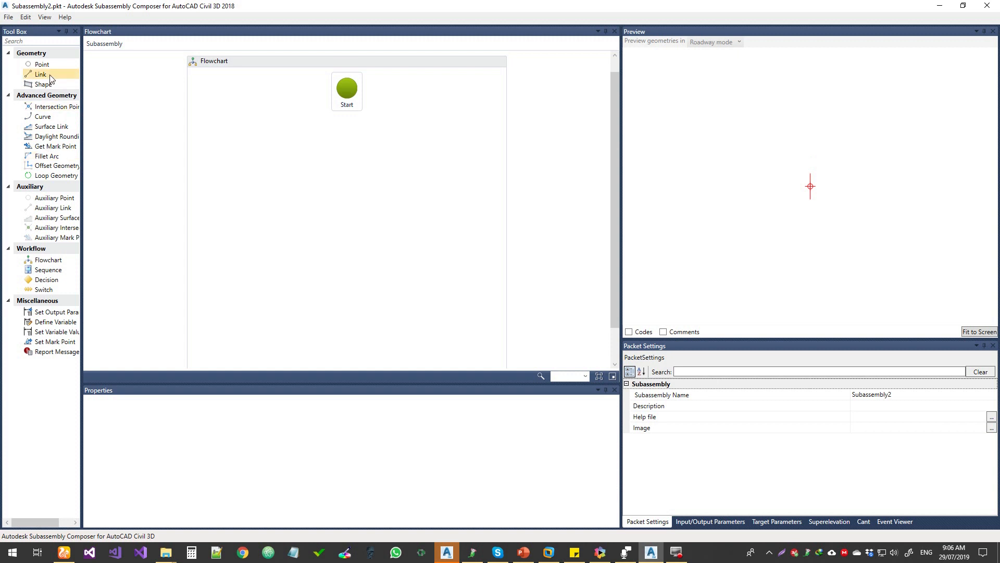
pyautogui.moveTo(50, 150)
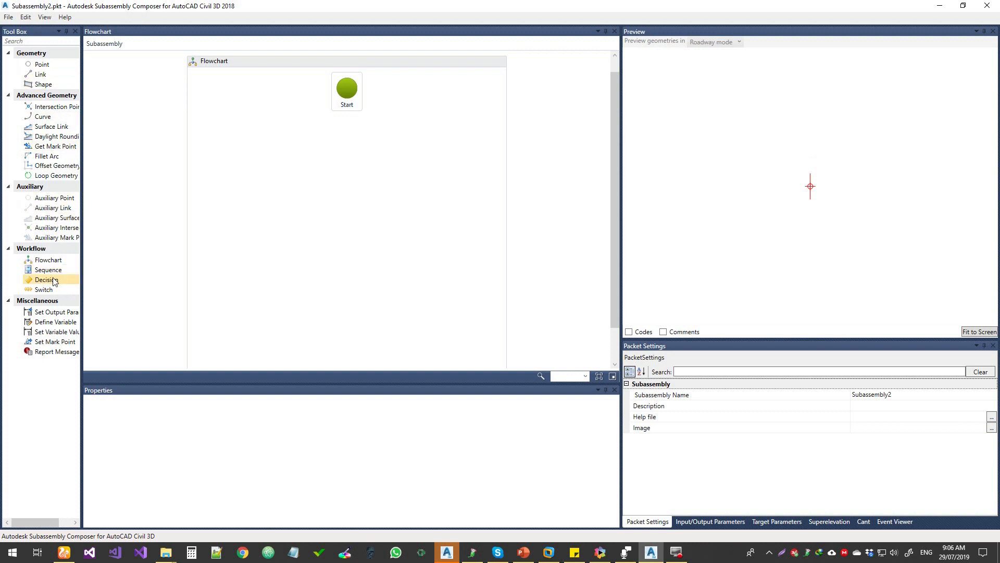
pyautogui.moveTo(61, 267)
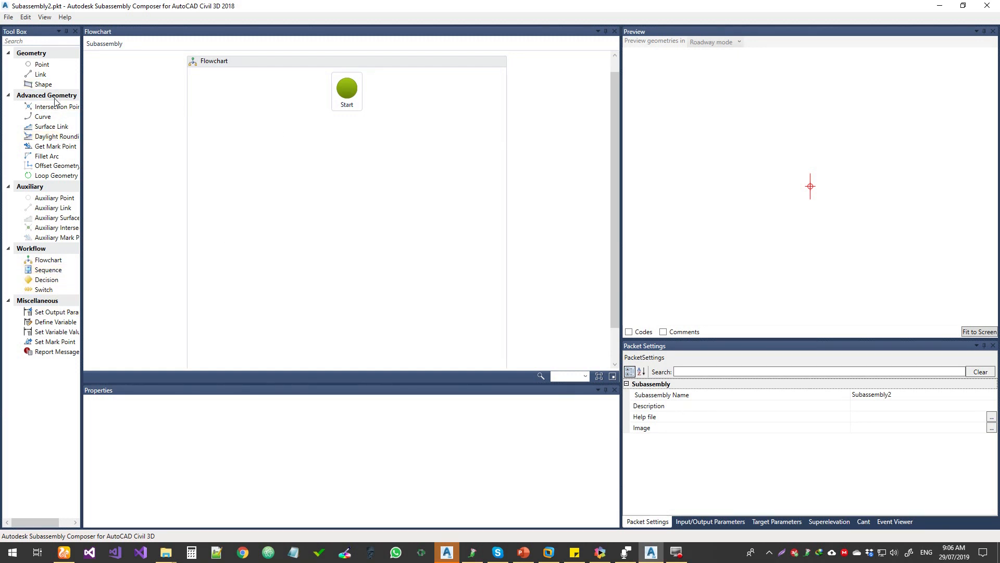
pyautogui.moveTo(275, 182)
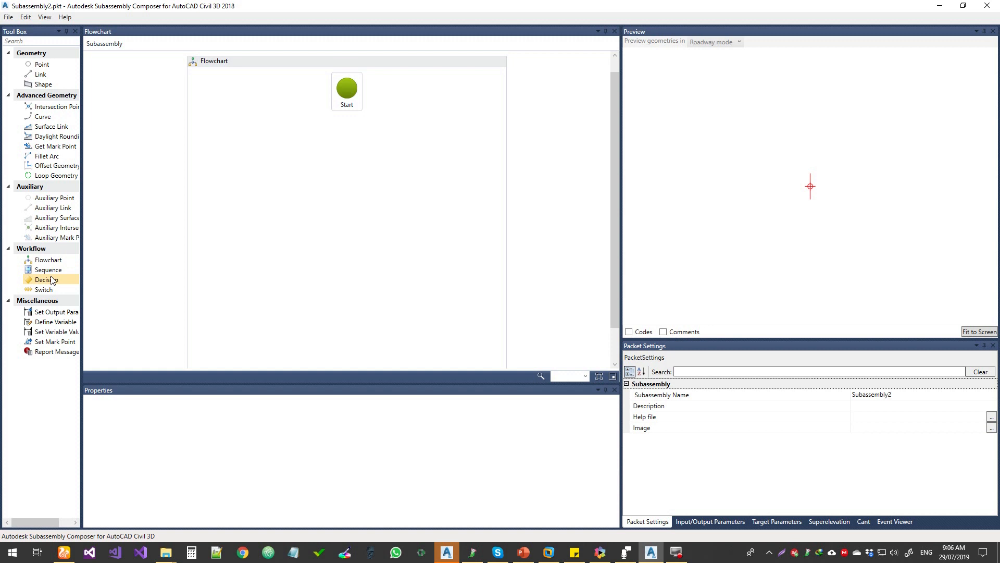
pyautogui.moveTo(342, 121)
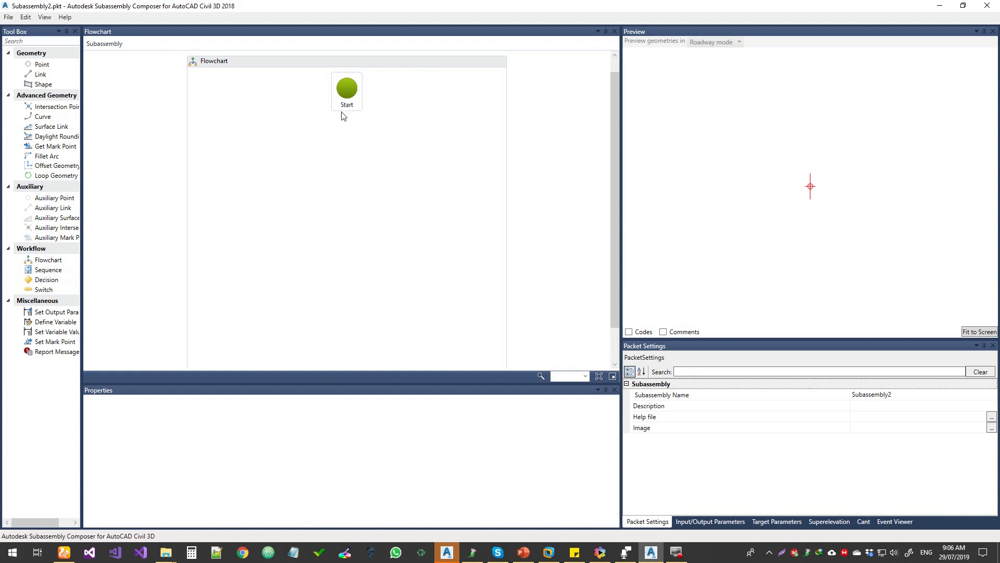
pyautogui.moveTo(331, 121)
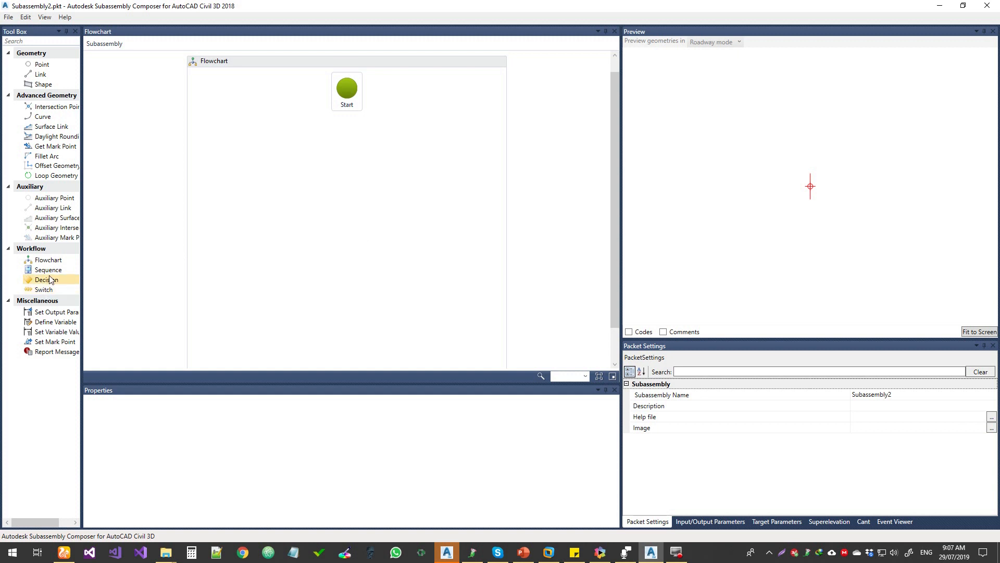
pyautogui.moveTo(46, 296)
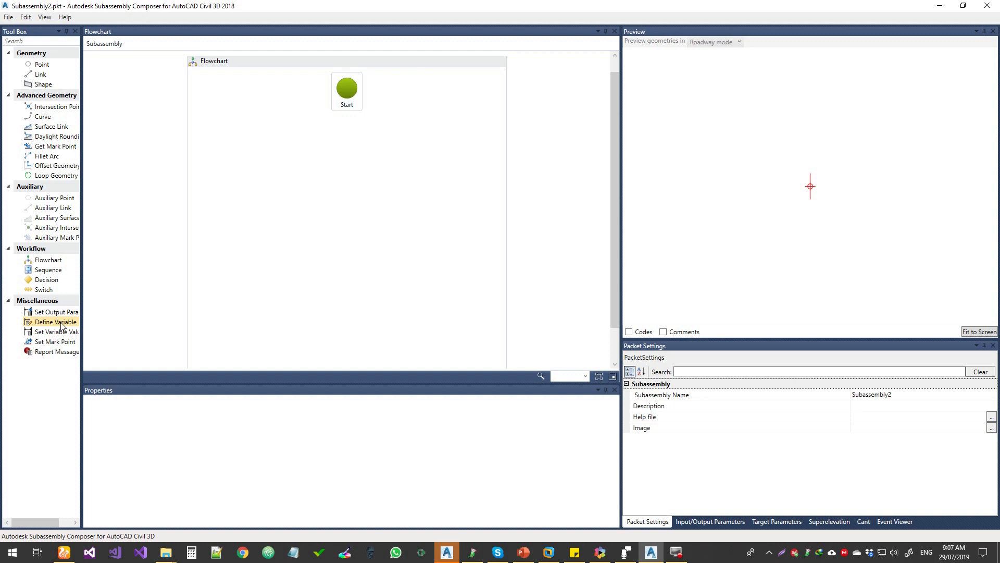
pyautogui.moveTo(87, 310)
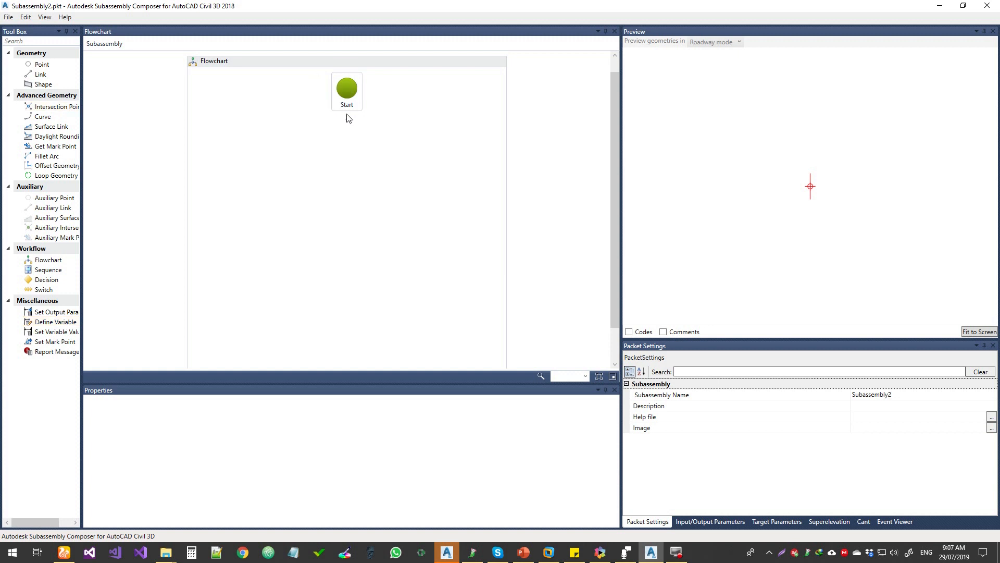
pyautogui.moveTo(344, 119)
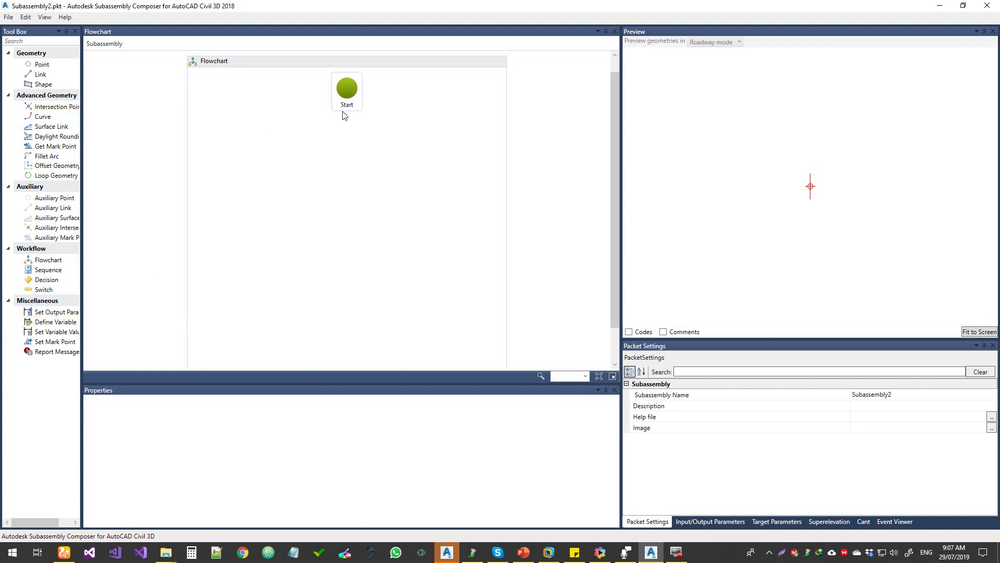
pyautogui.moveTo(339, 221)
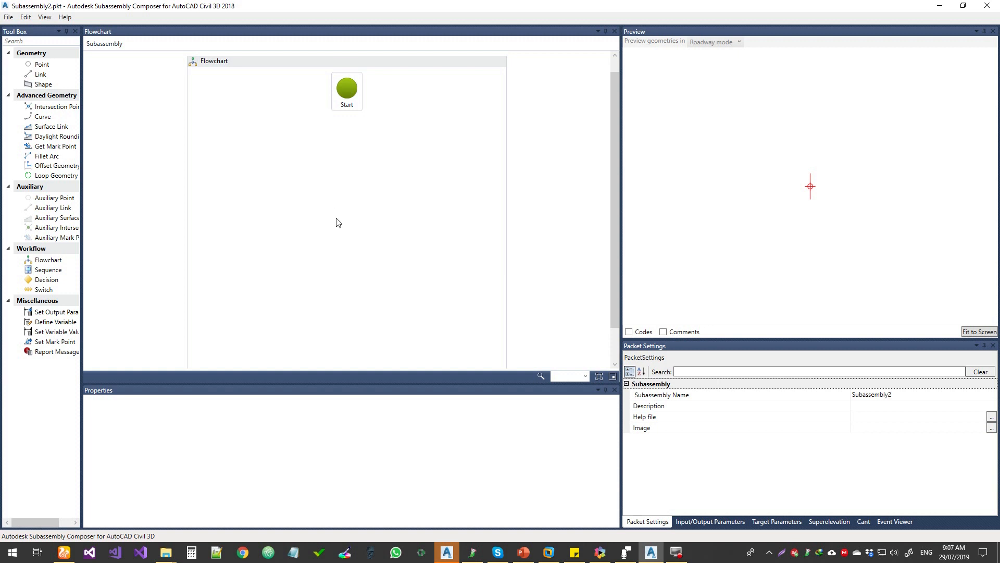
pyautogui.moveTo(410, 239)
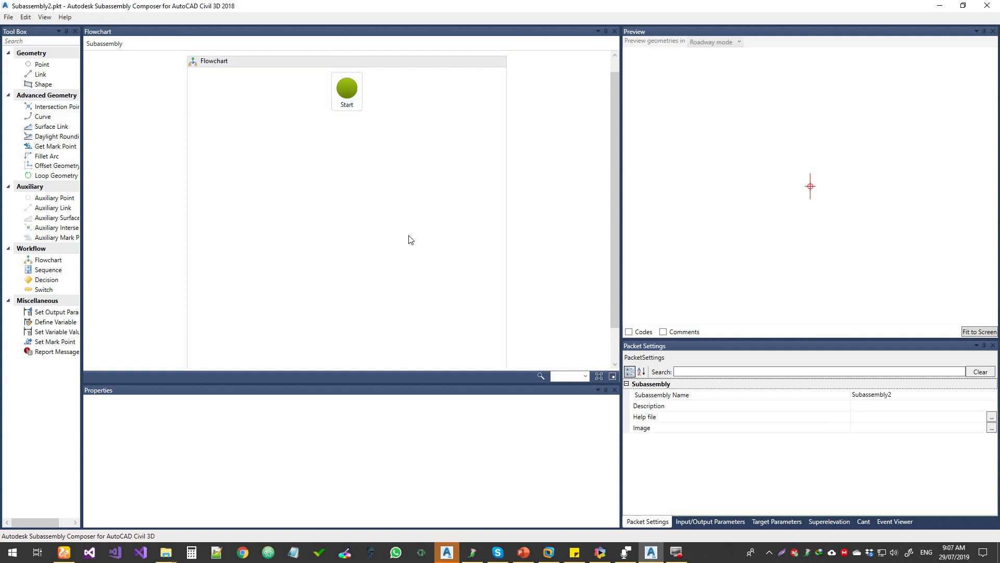
pyautogui.moveTo(360, 227)
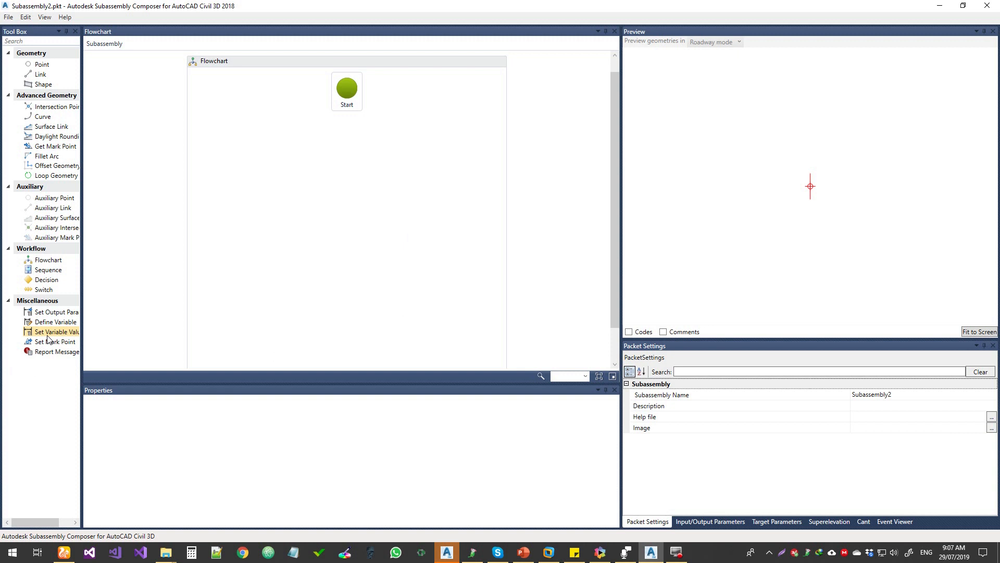
pyautogui.moveTo(50, 342)
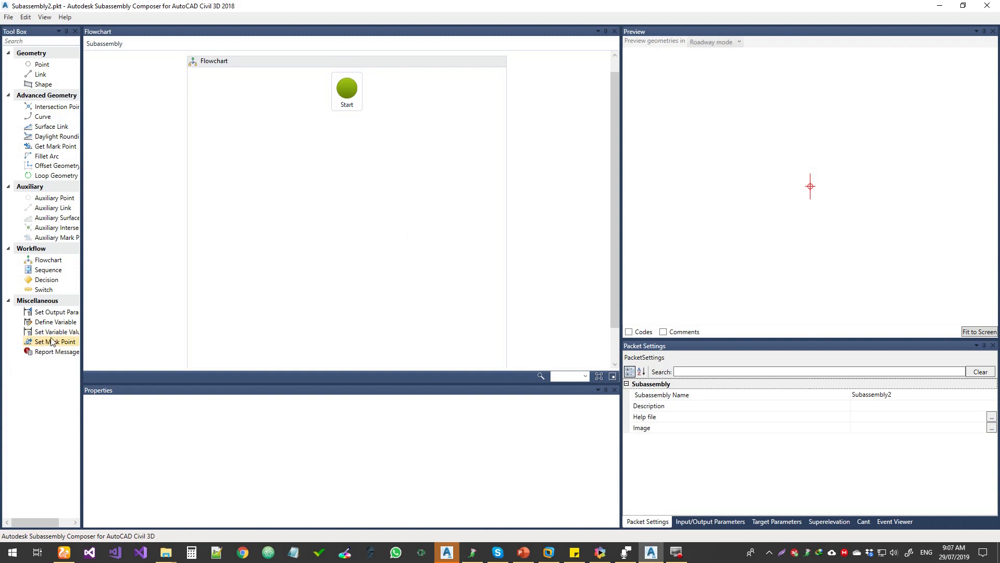
pyautogui.moveTo(412, 193)
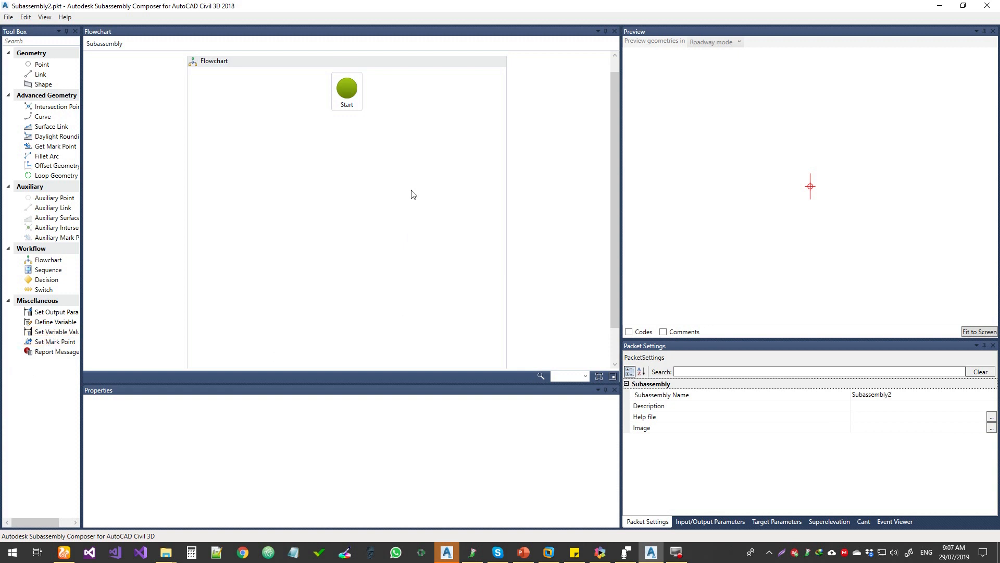
pyautogui.moveTo(248, 329)
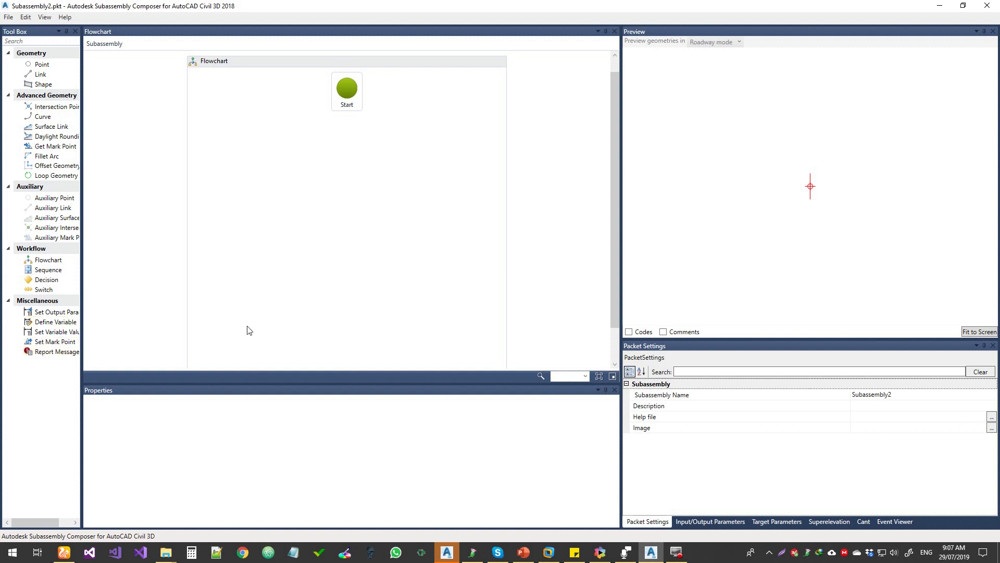
pyautogui.moveTo(423, 268)
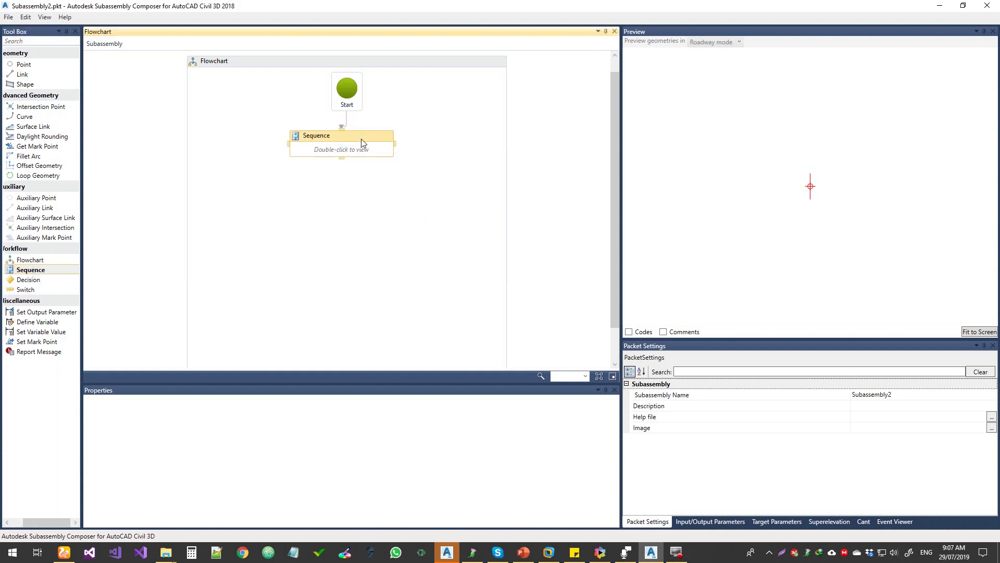
pyautogui.moveTo(367, 148)
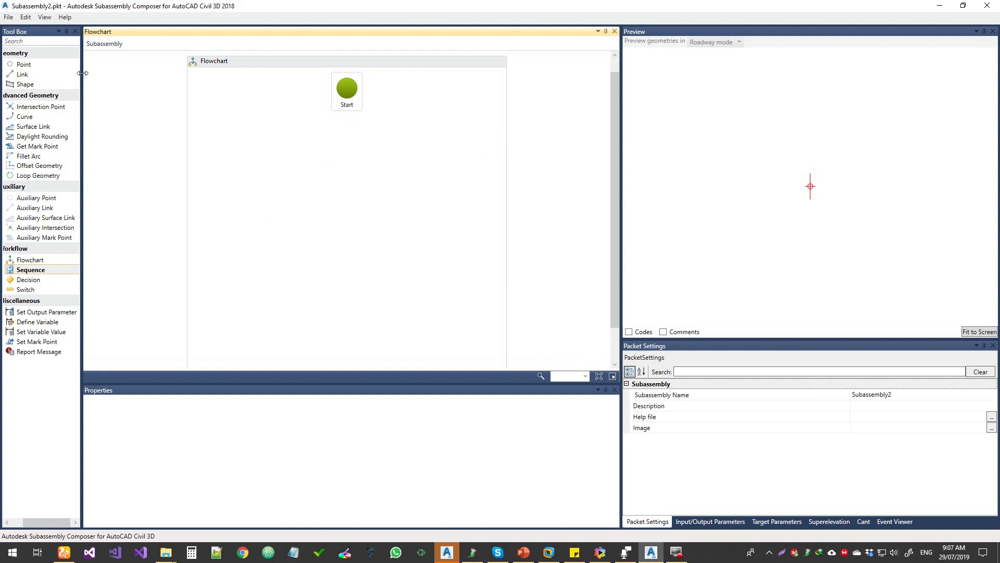
# Delete point P1 and link L1 from the flowchart, leaving only Start.
pyautogui.click(20, 64)
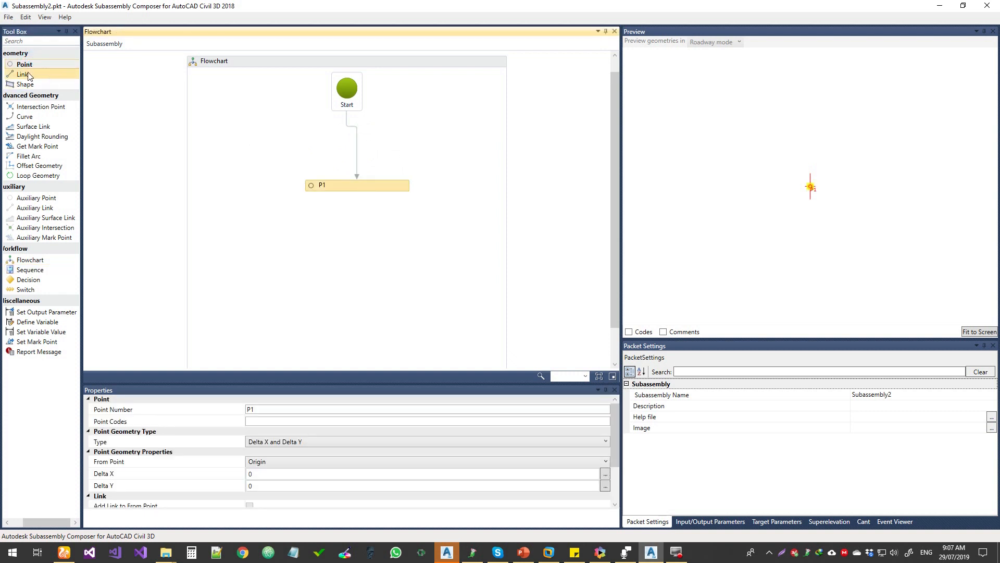
pyautogui.click(23, 73)
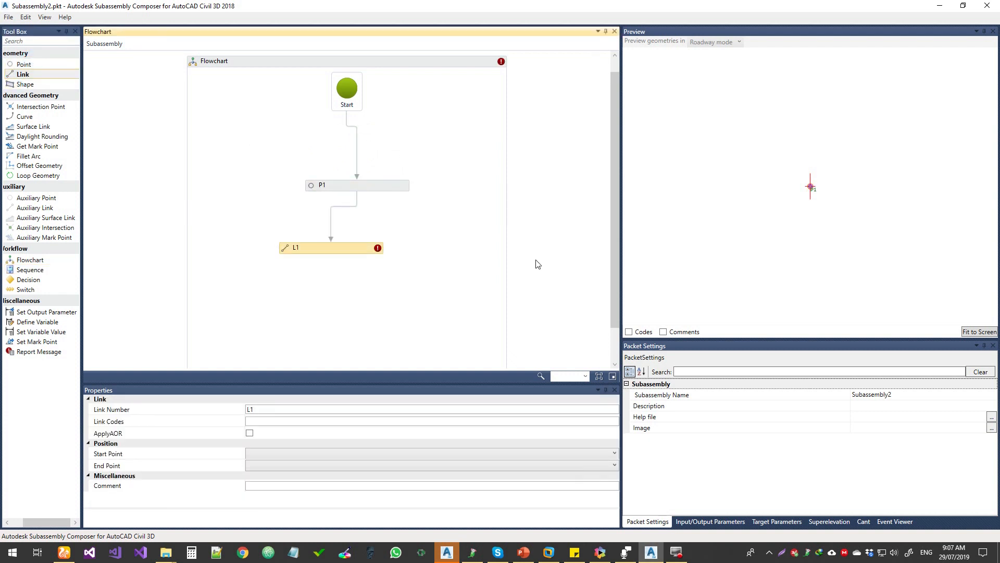
pyautogui.click(373, 186)
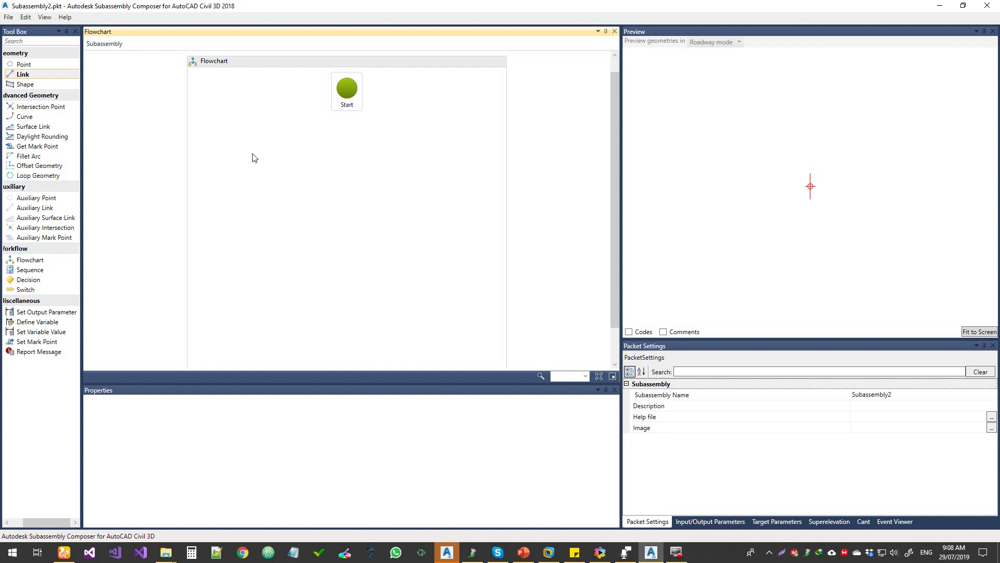
pyautogui.moveTo(348, 141)
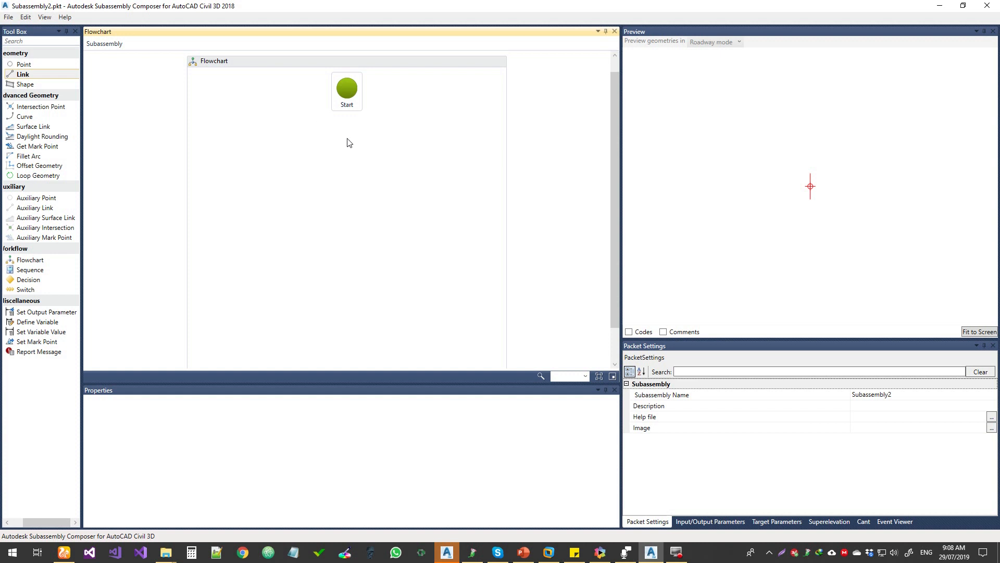
pyautogui.moveTo(407, 150)
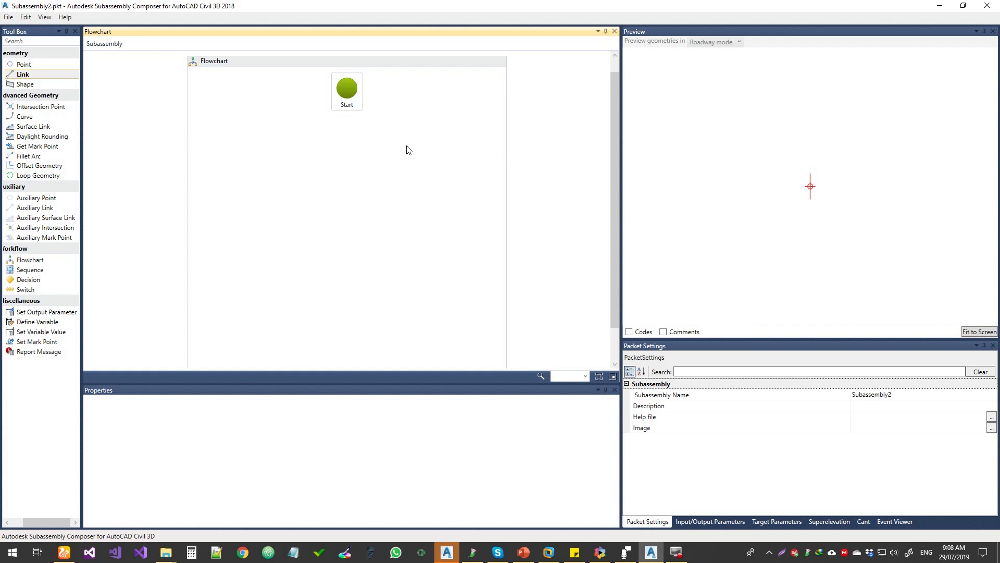
pyautogui.moveTo(352, 148)
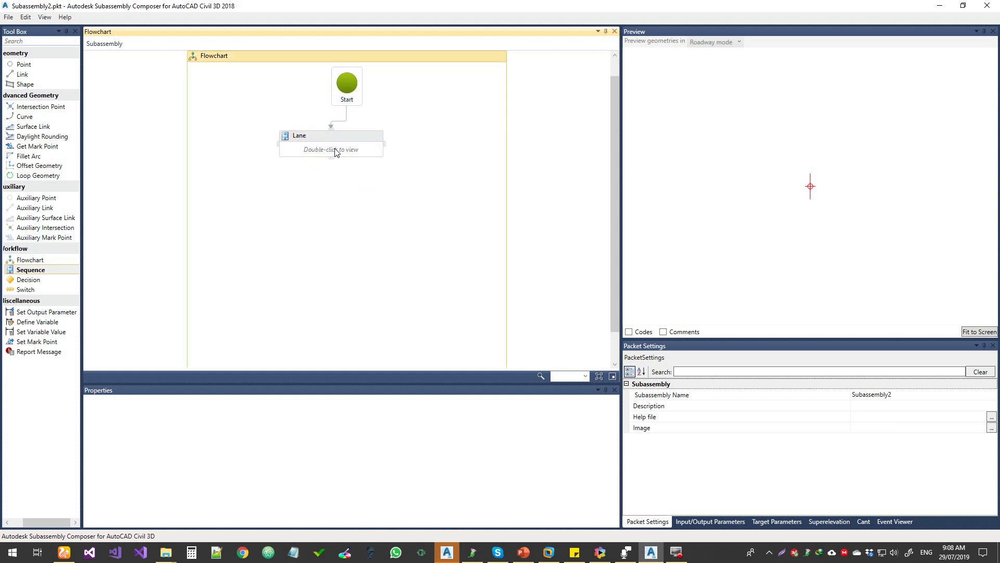
# Add point P1 inside the Lane sequence and enter the point code Crown.
pyautogui.doubleClick(331, 150)
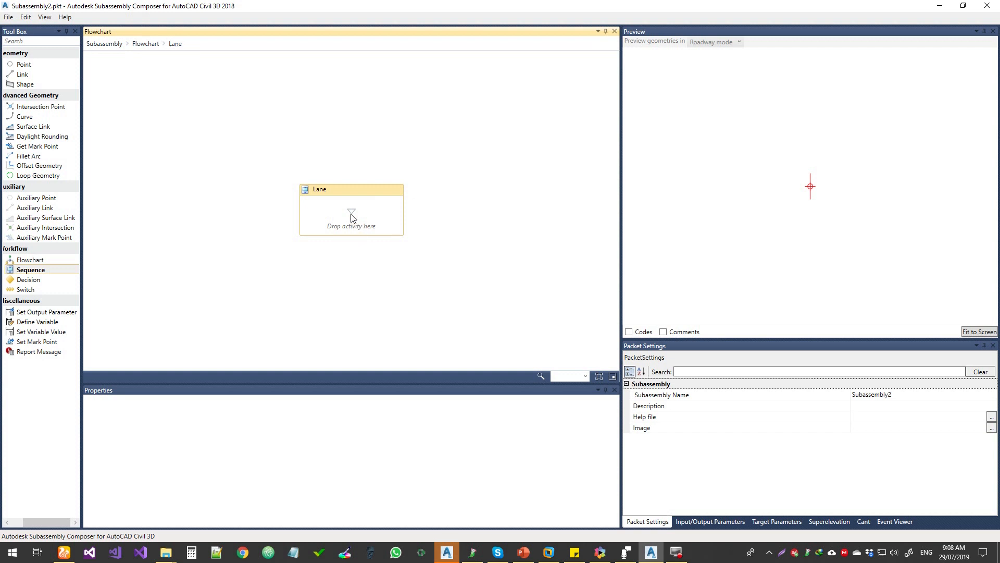
pyautogui.moveTo(359, 212)
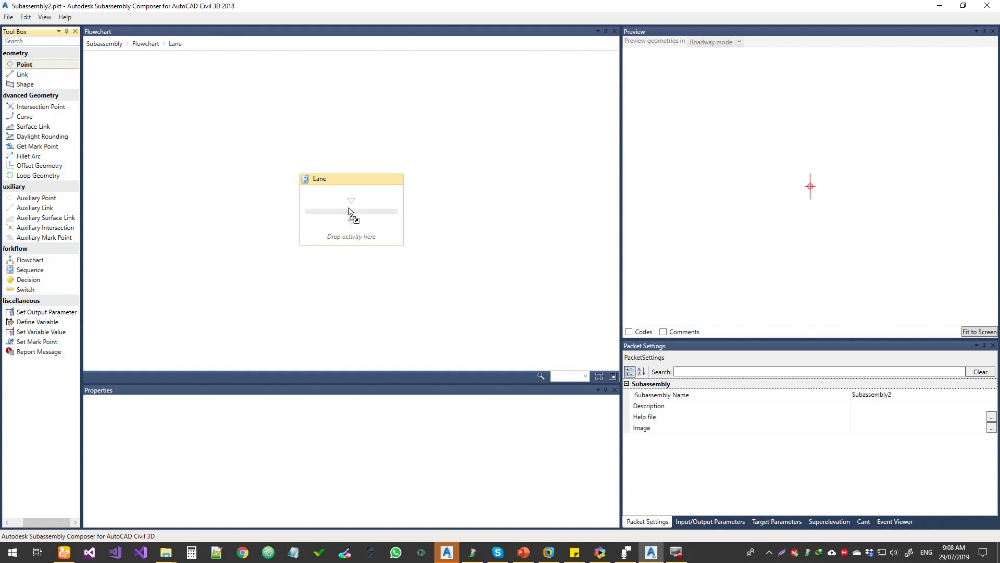
pyautogui.moveTo(24, 64); pyautogui.dragTo(351, 212)
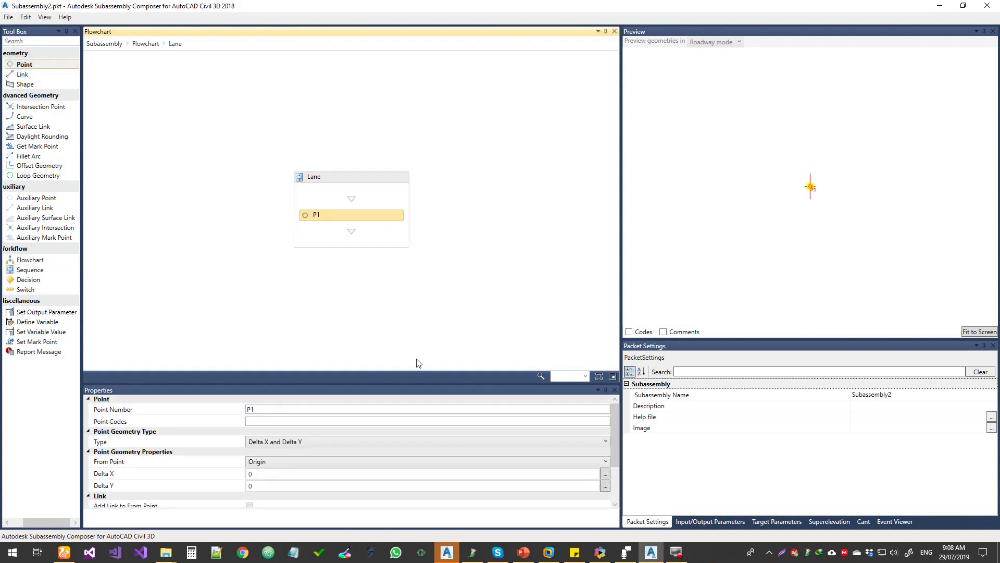
pyautogui.scroll(-3)
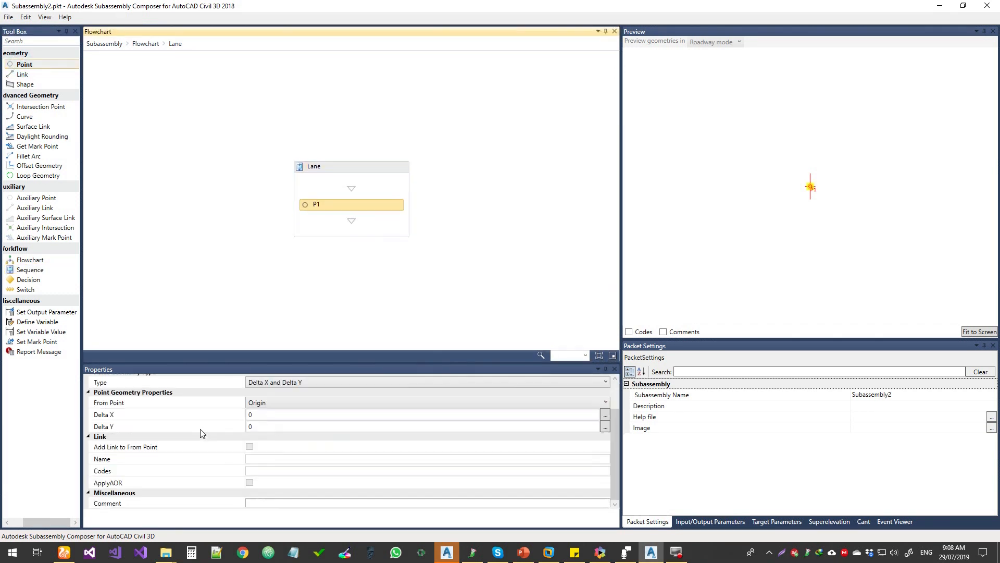
pyautogui.moveTo(689, 511)
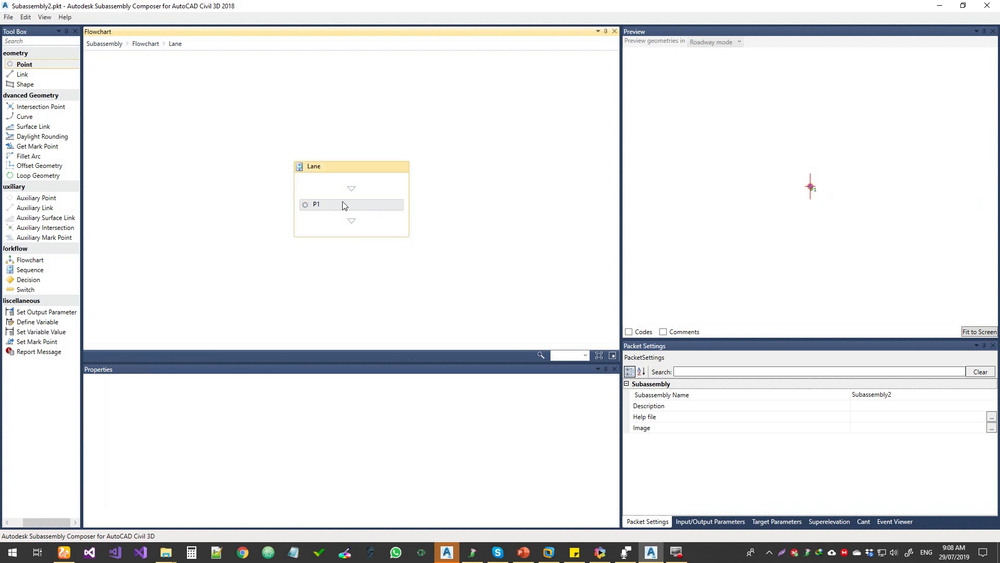
pyautogui.click(344, 205)
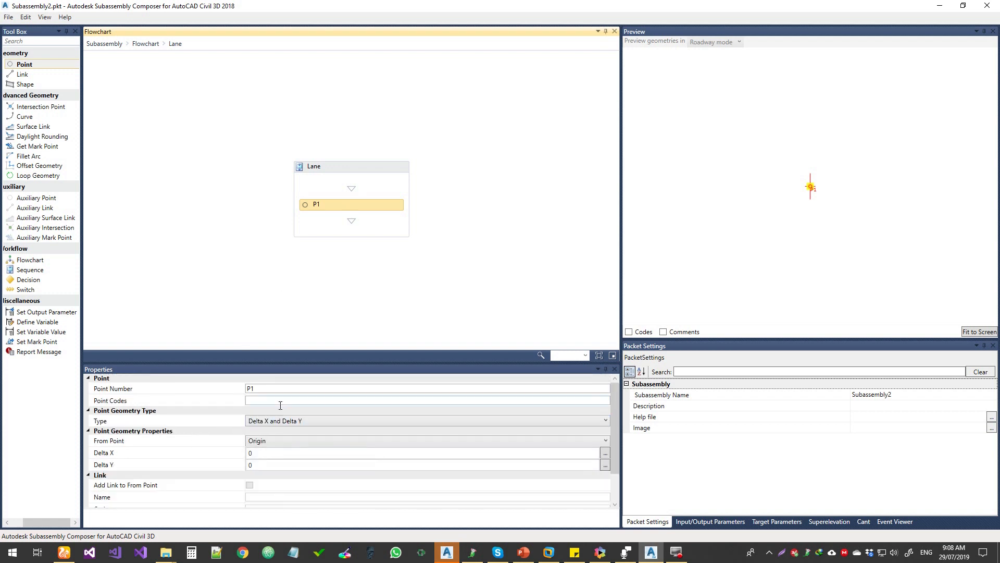
pyautogui.click(277, 400)
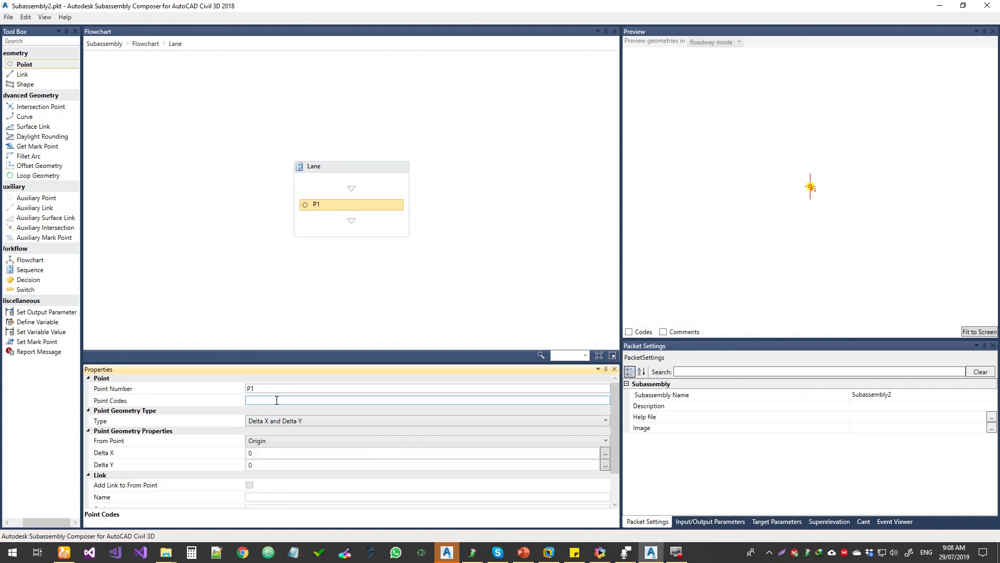
pyautogui.write('Crown')
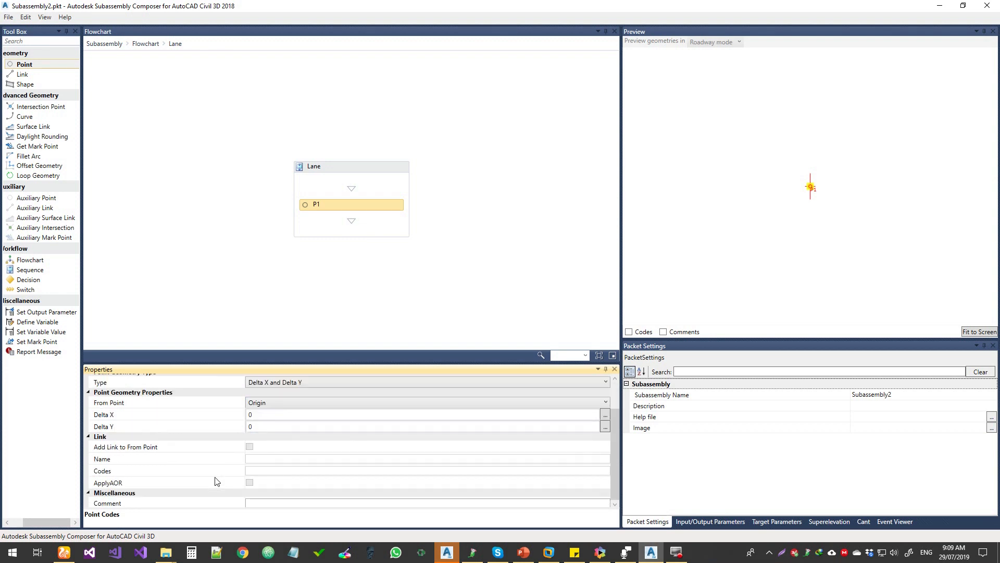
pyautogui.moveTo(236, 496)
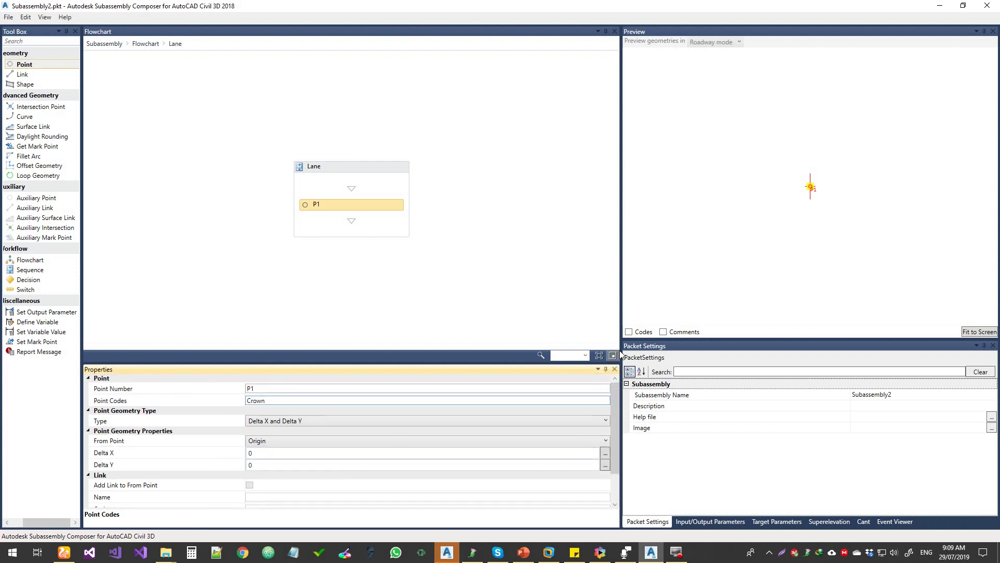
# Show point codes in the preview and wrap the Crown code in quotes.
pyautogui.click(629, 331)
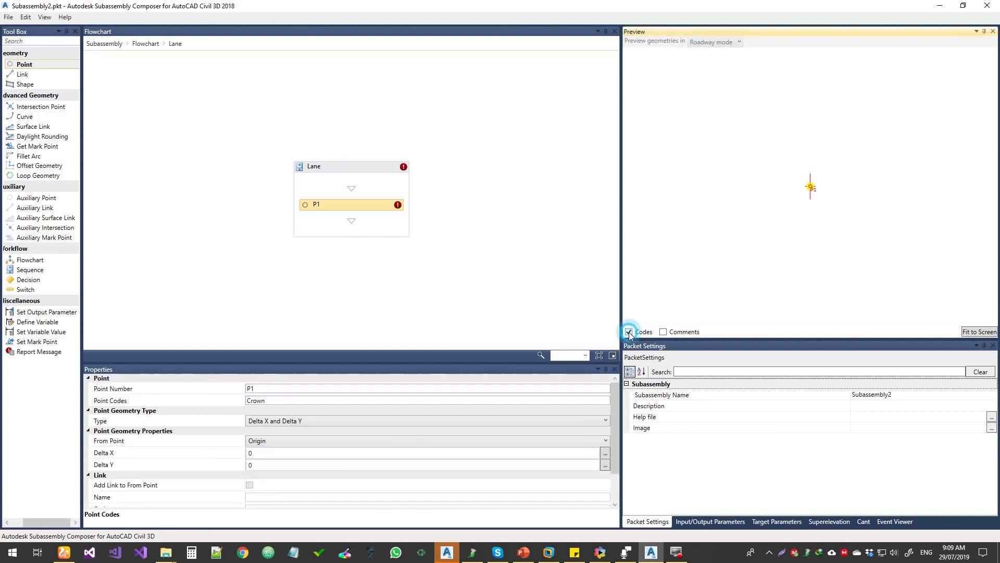
pyautogui.click(629, 331)
pyautogui.write('"')
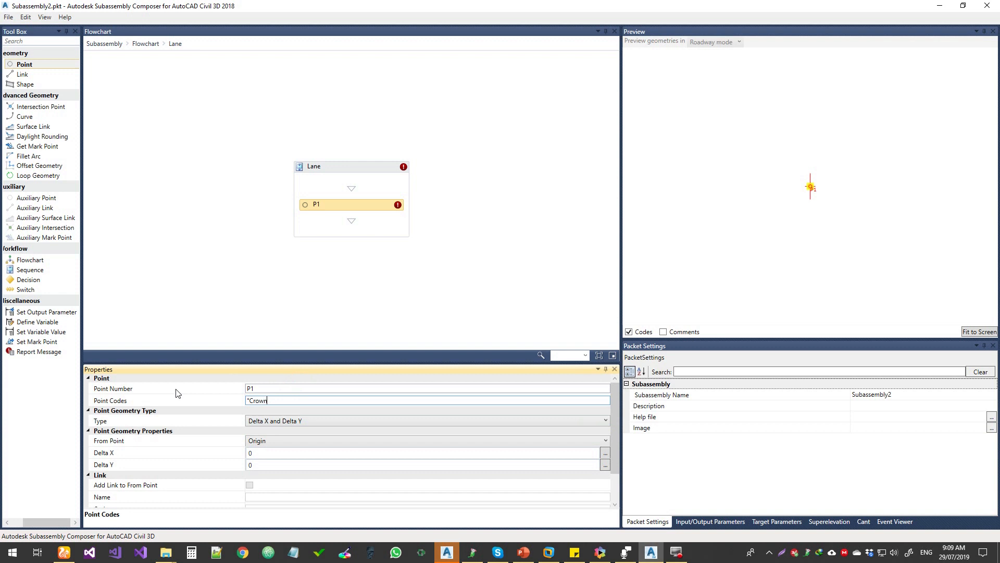
pyautogui.click(273, 390)
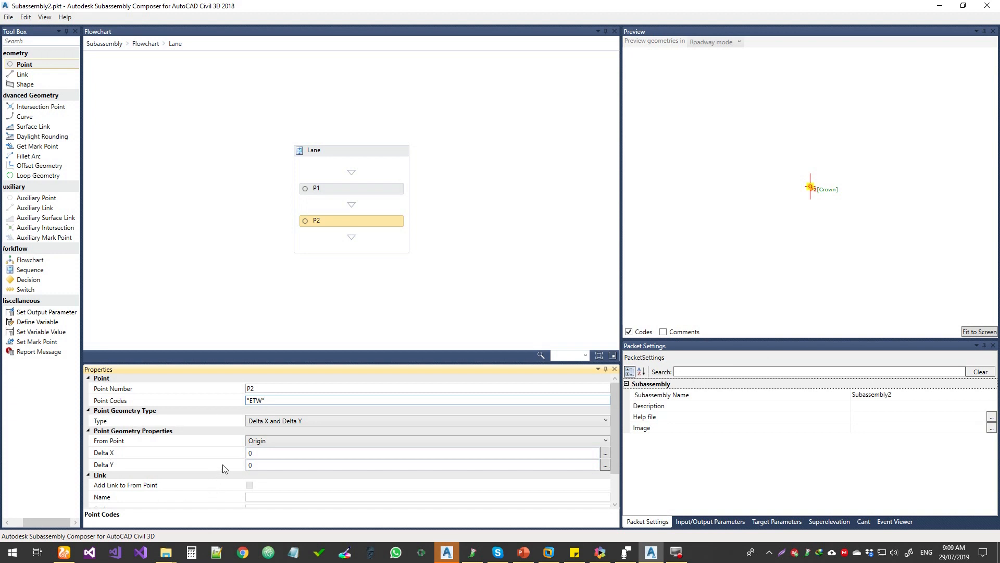
pyautogui.moveTo(392, 245)
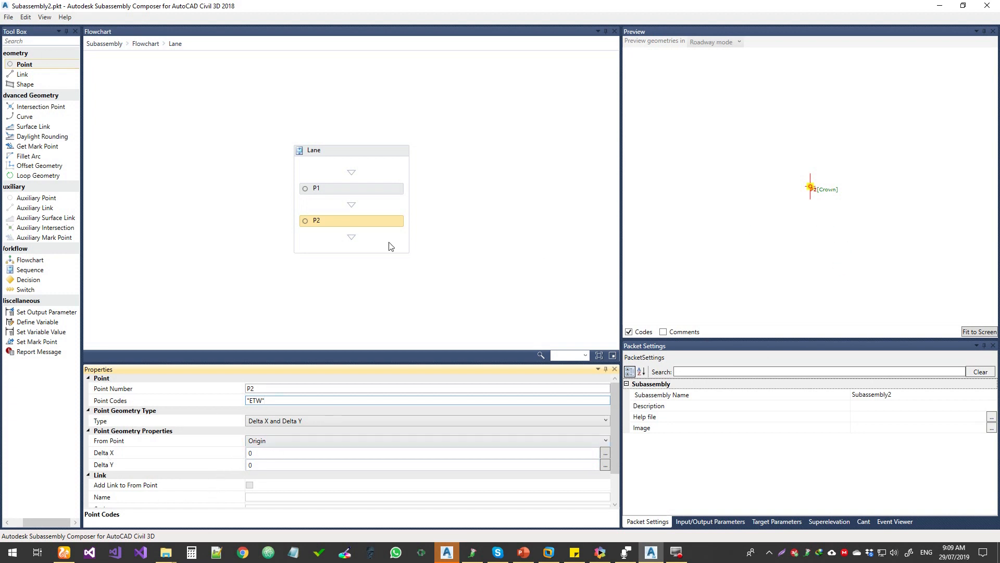
pyautogui.moveTo(314, 206)
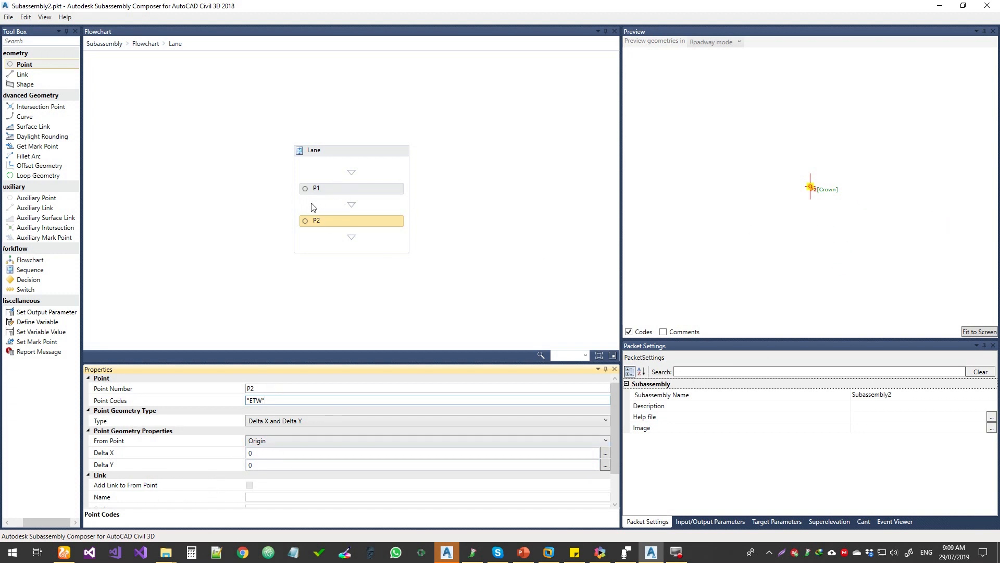
pyautogui.moveTo(342, 191)
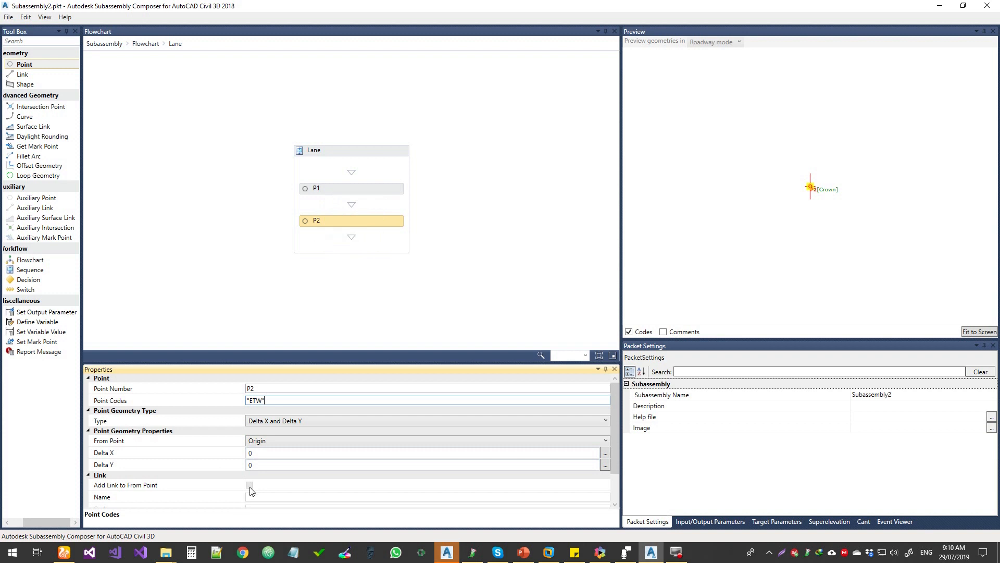
# Give P2 a Delta X of 2 and Delta Y of -0.2 from P1, correcting a mistyped .5.
pyautogui.click(418, 464)
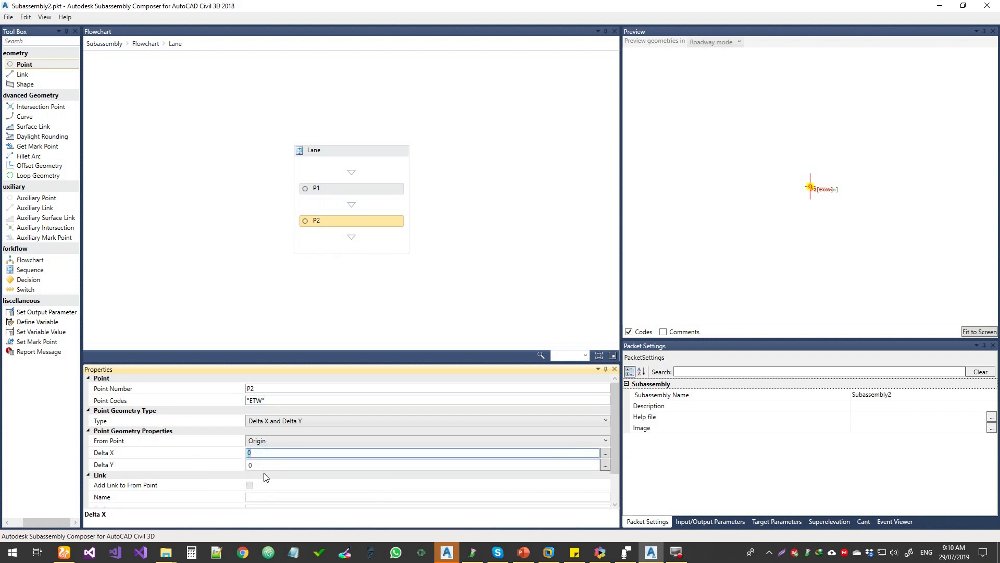
pyautogui.write('2')
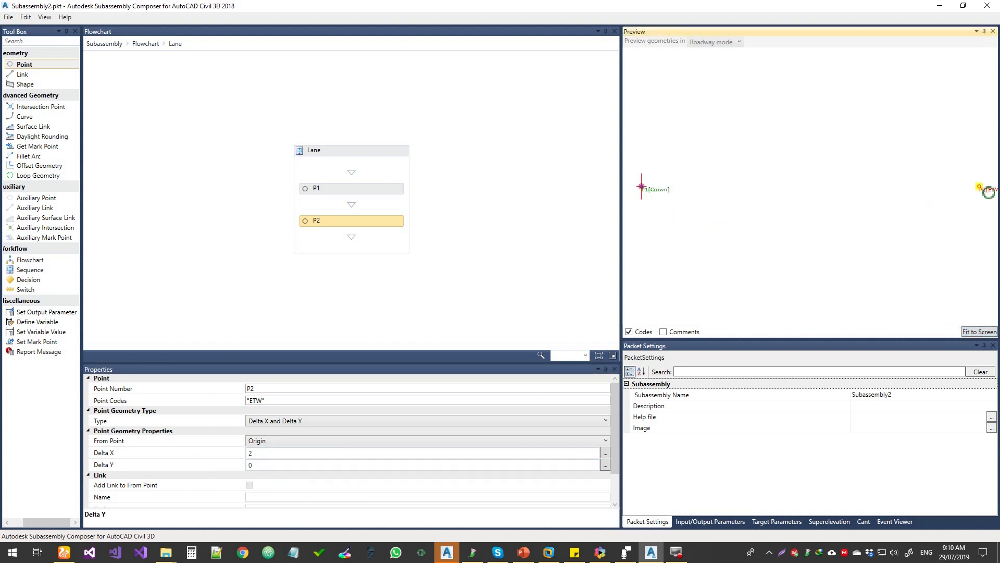
pyautogui.click(271, 465)
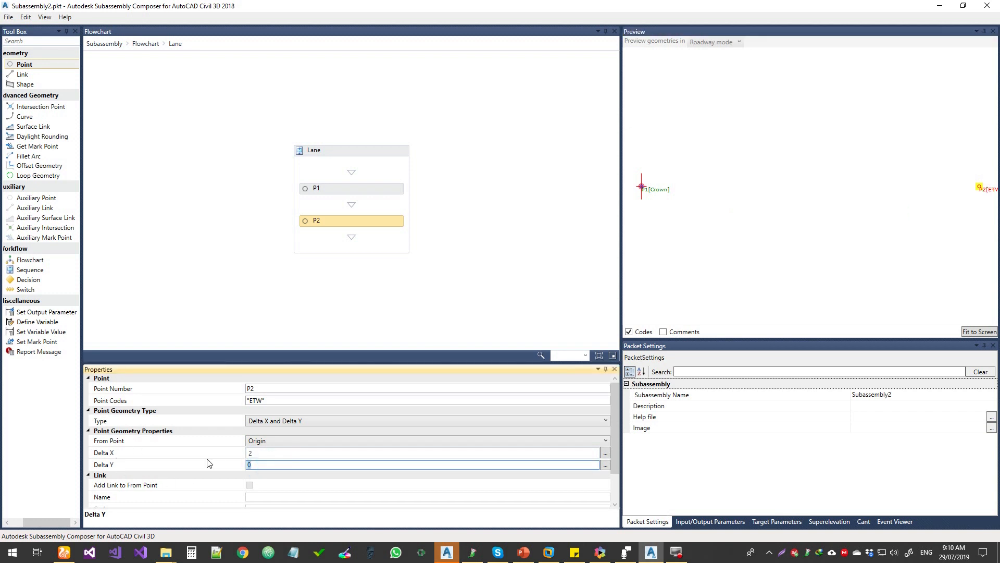
pyautogui.write('.5')
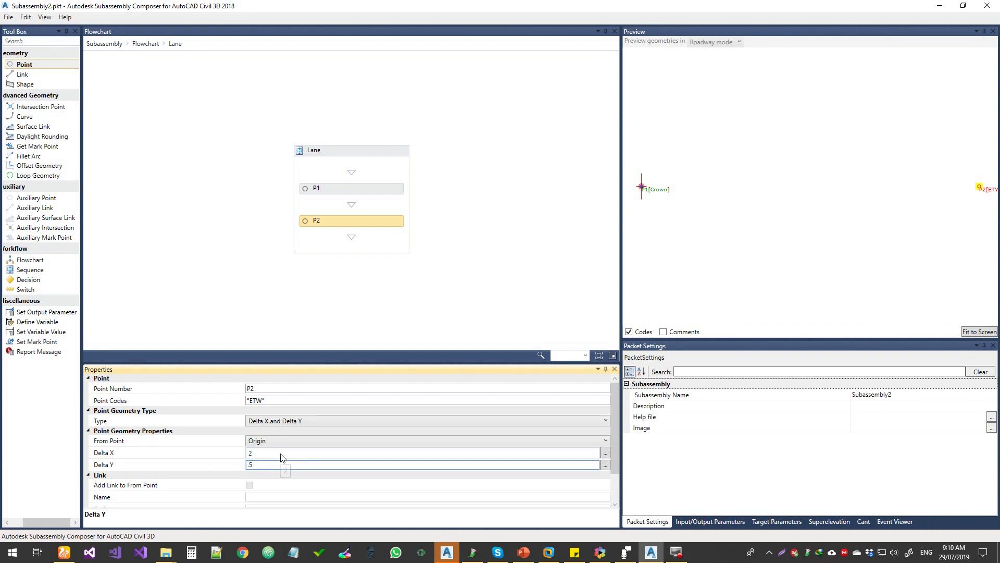
pyautogui.click(277, 463)
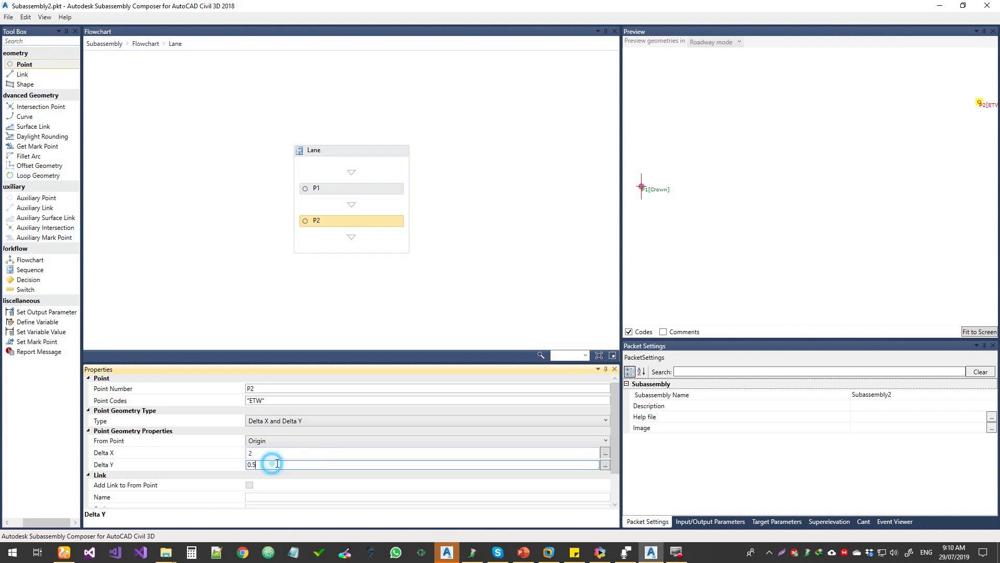
pyautogui.press('ctrl+a')
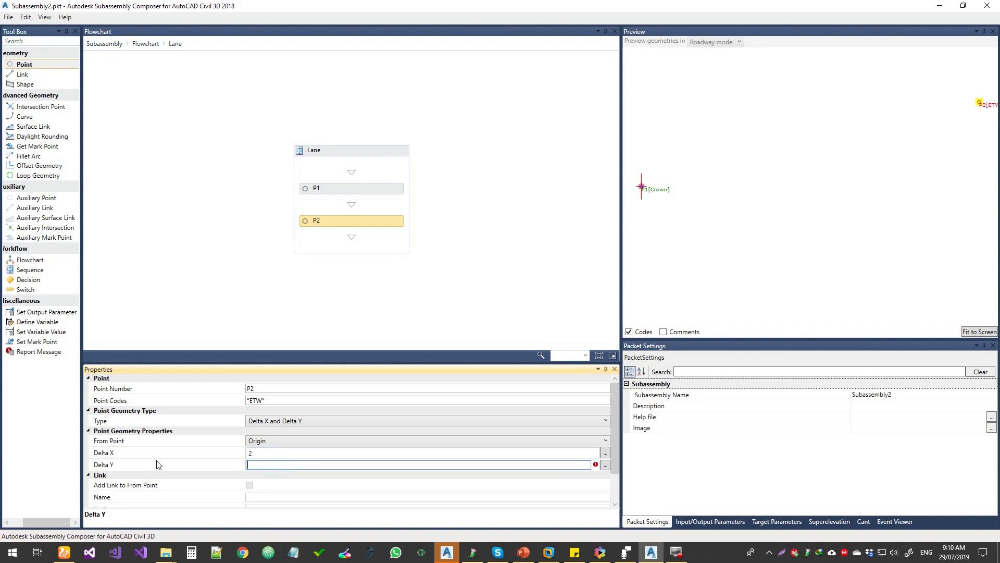
pyautogui.write('-')
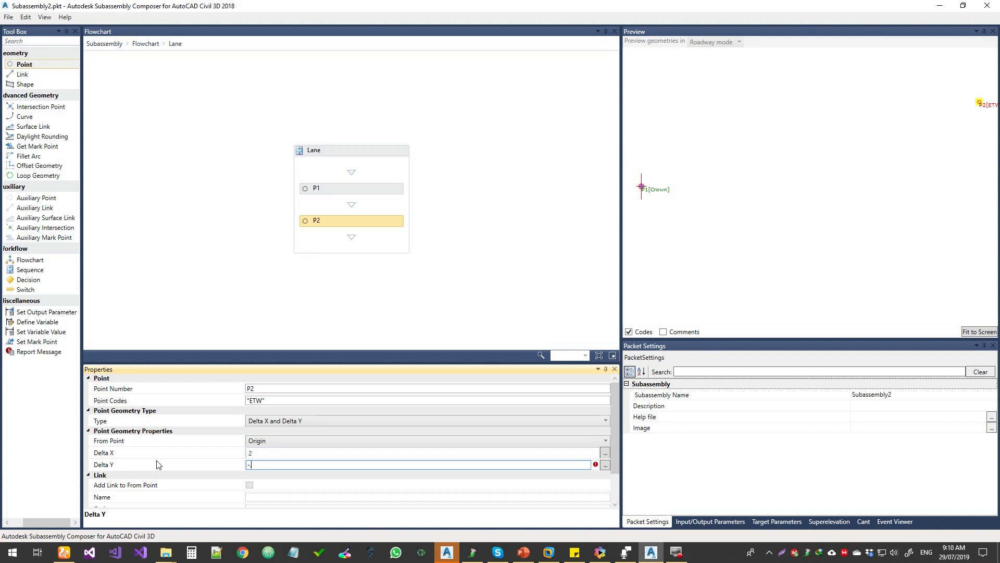
pyautogui.write('-0.2')
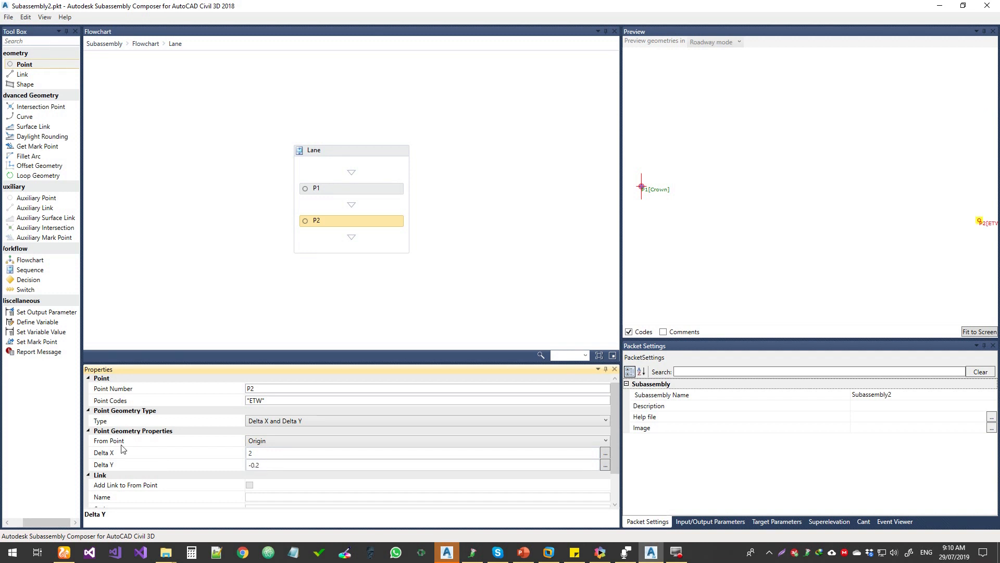
pyautogui.moveTo(242, 335)
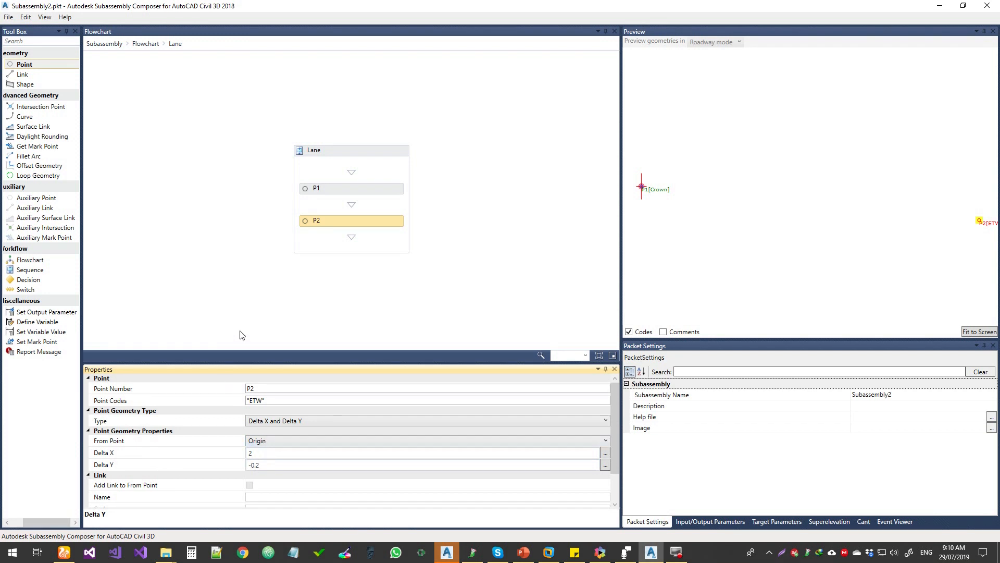
pyautogui.moveTo(425, 199)
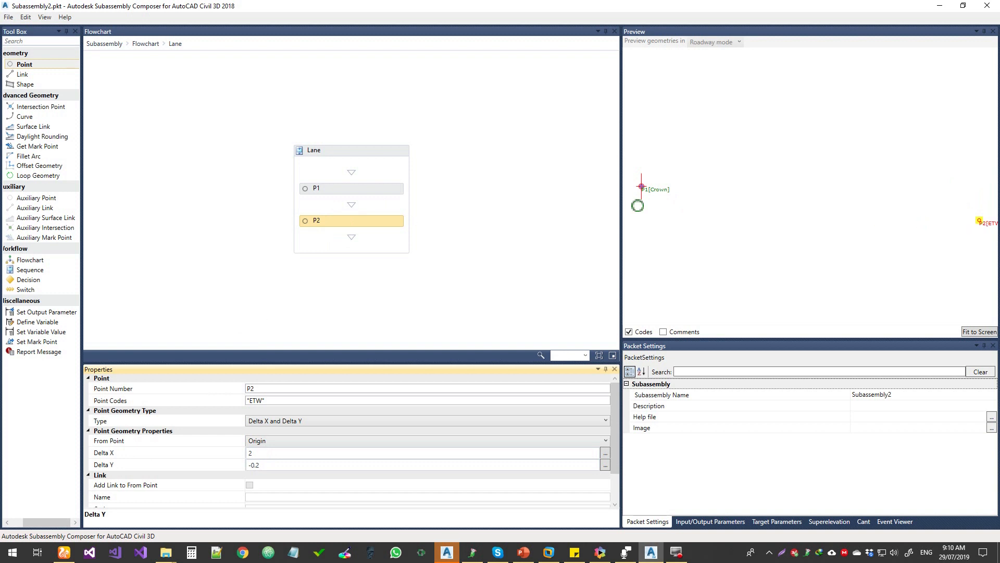
pyautogui.scroll(-3)
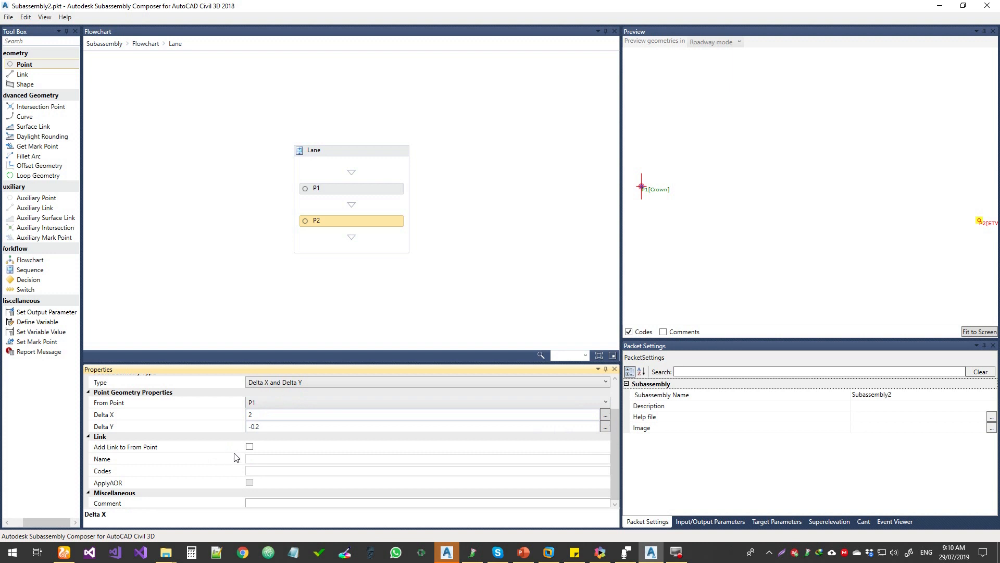
# Add link L1 from P2 back to P1 and code it "Lane".
pyautogui.click(250, 446)
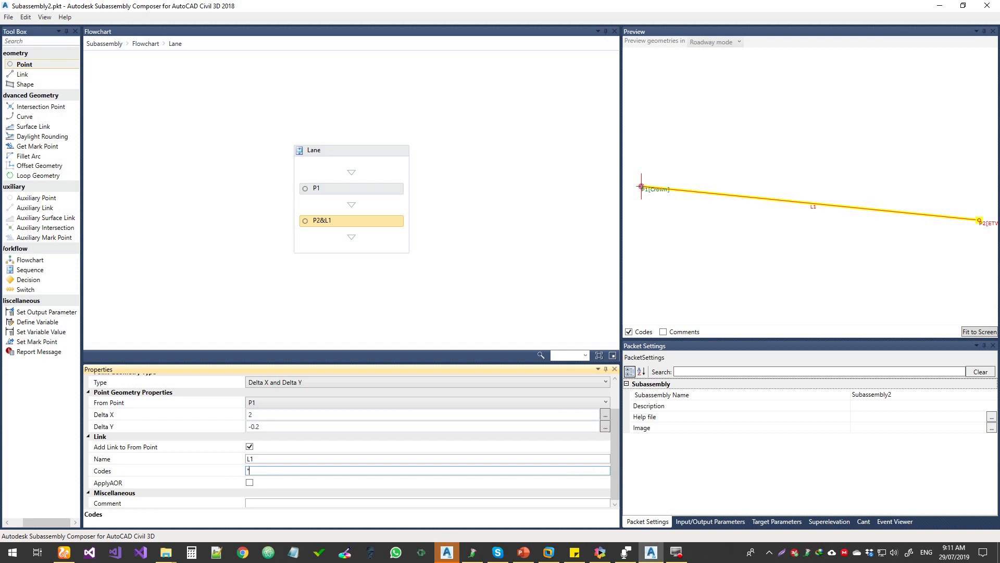
pyautogui.write('"Lan')
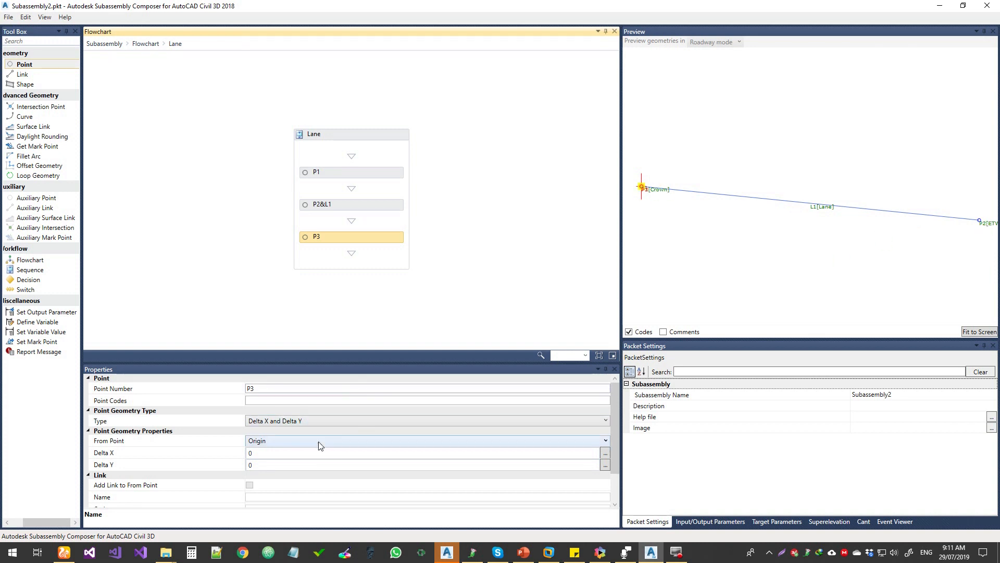
# Place P3 from P2 at Delta Y -0.2, add link L2 back to P2 and code P3 "ETW".
pyautogui.click(423, 441)
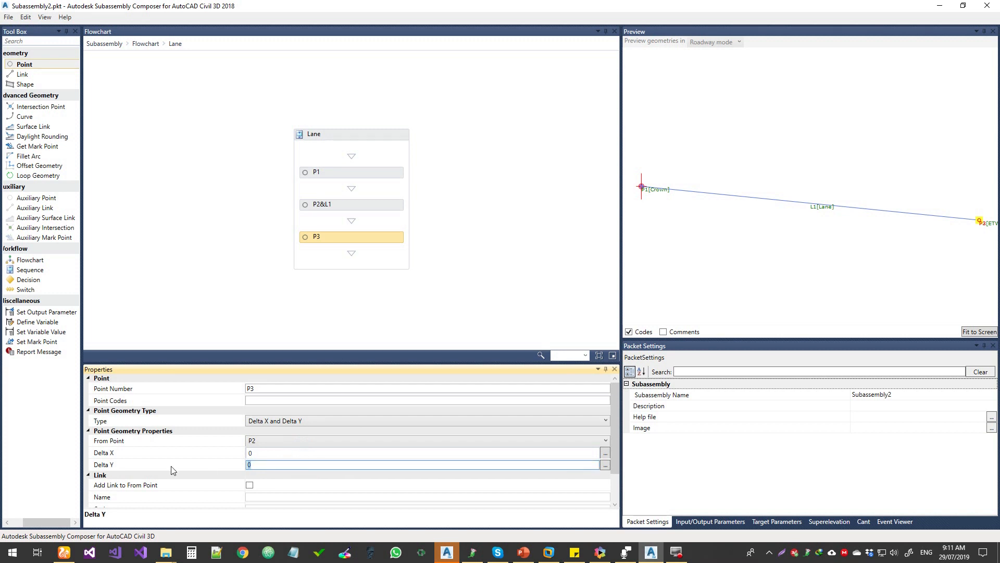
pyautogui.write('2')
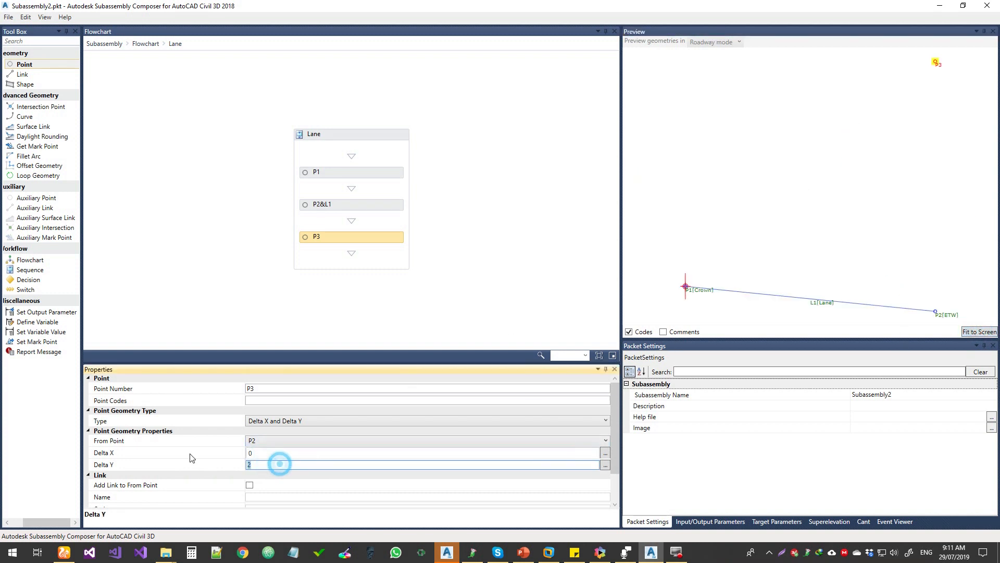
pyautogui.write('-')
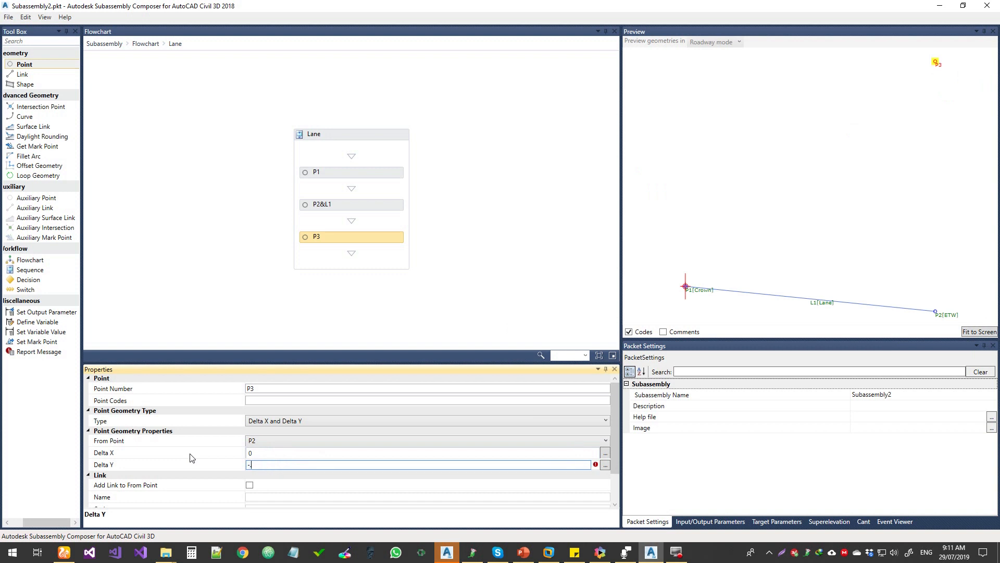
pyautogui.write('2')
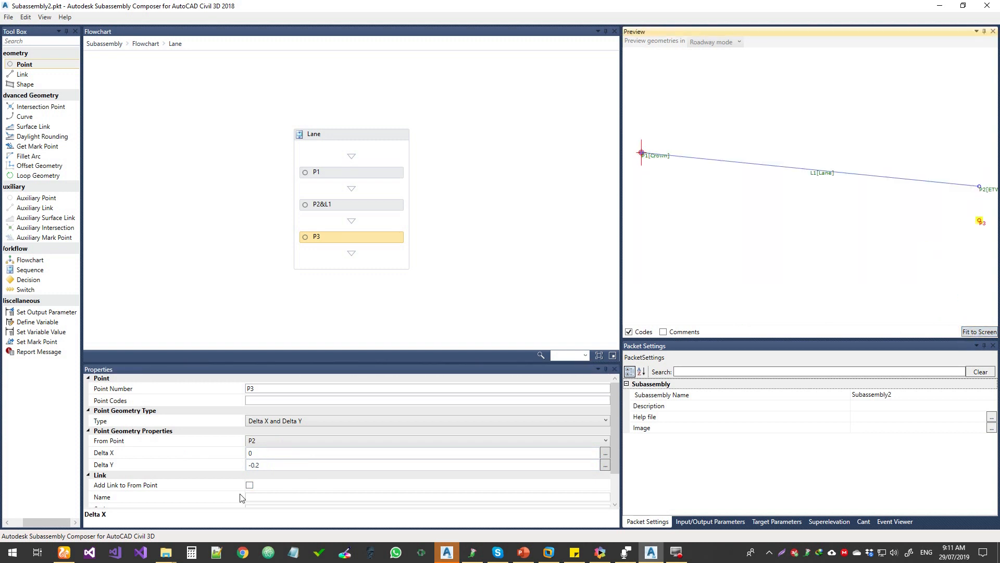
pyautogui.click(250, 484)
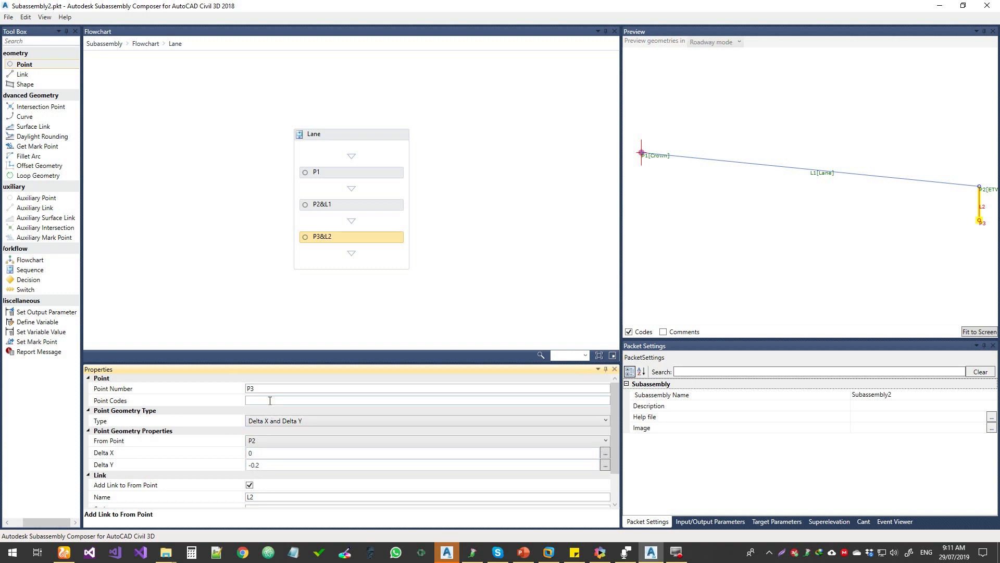
pyautogui.write('"ETW')
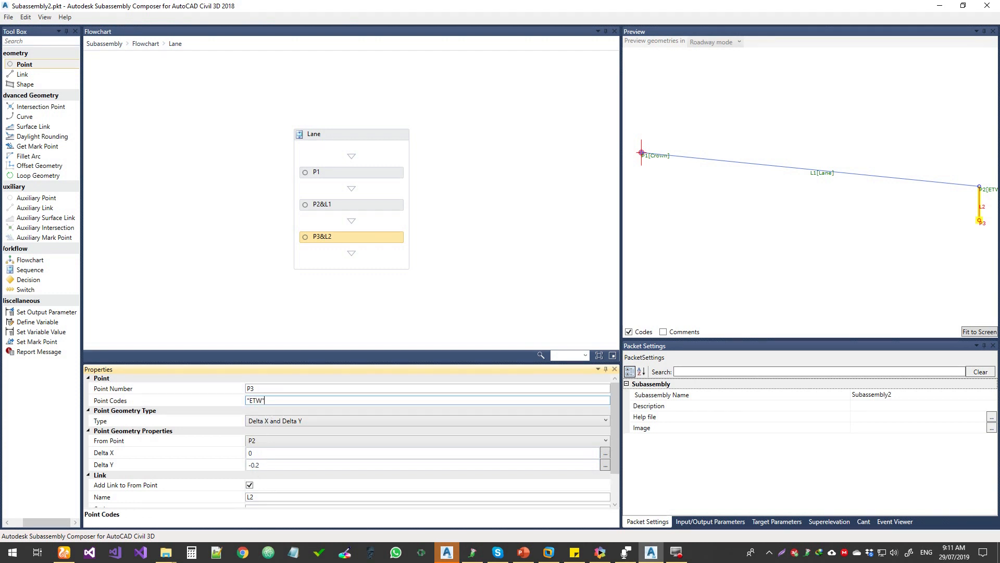
pyautogui.moveTo(327, 409)
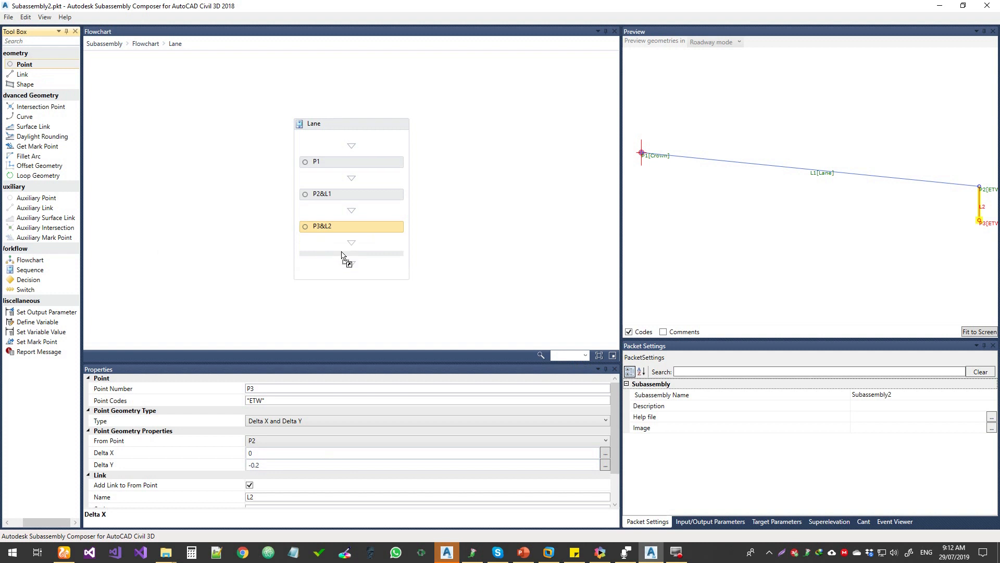
# Code P4 "Crown2" and place it from P1 at Delta Y -0.2.
pyautogui.click(351, 243)
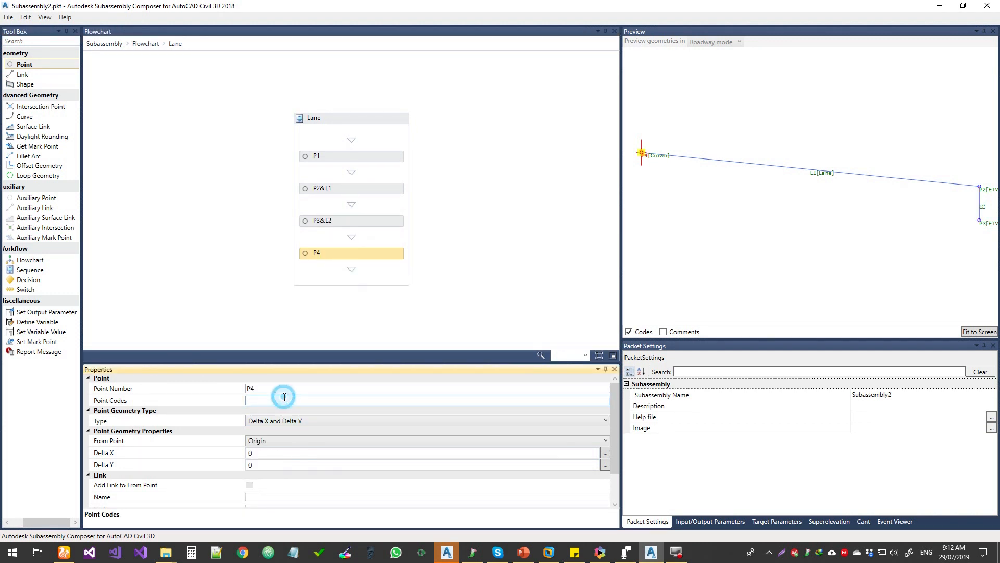
pyautogui.write('"Crown"')
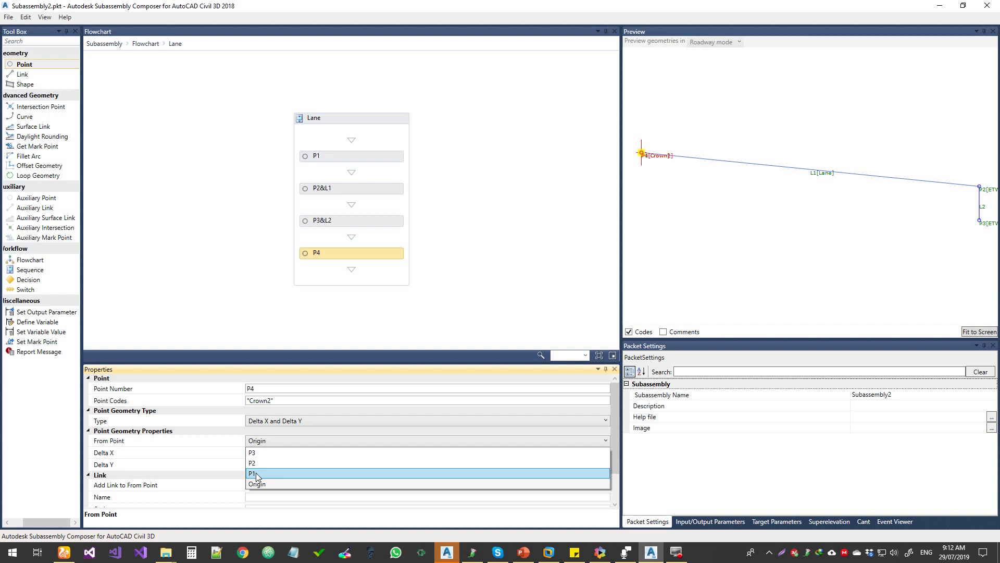
pyautogui.click(252, 473)
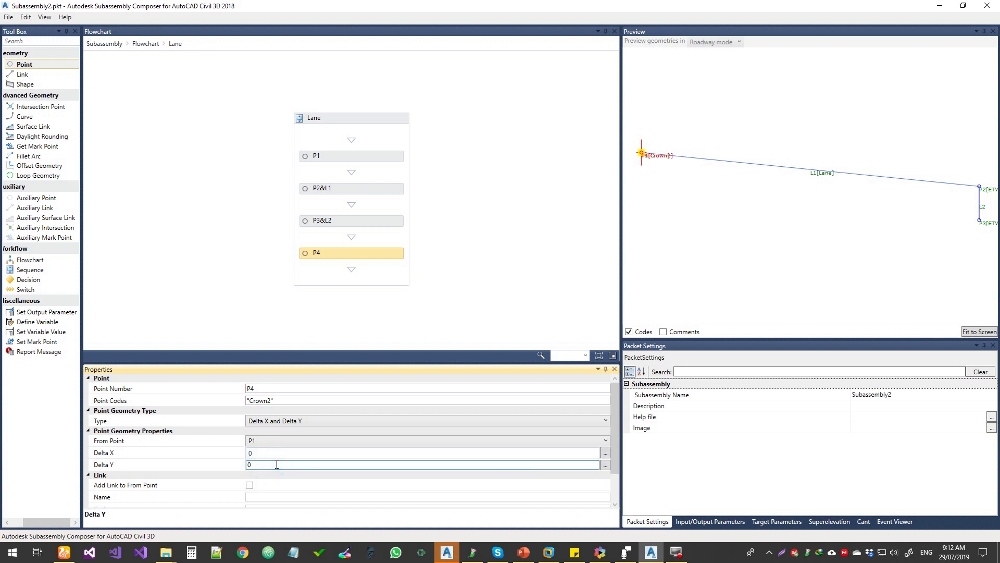
pyautogui.write('-2')
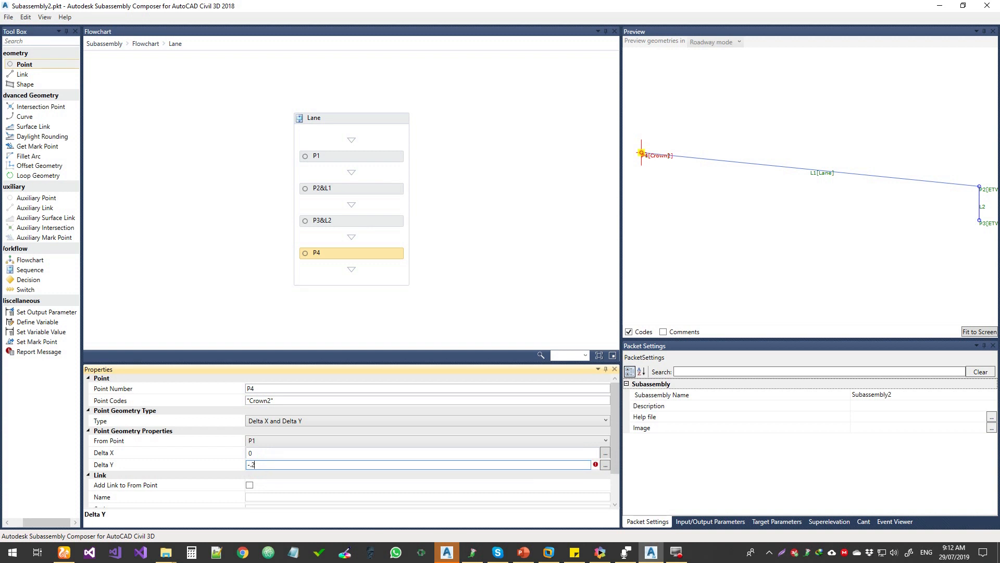
pyautogui.write('-0.2')
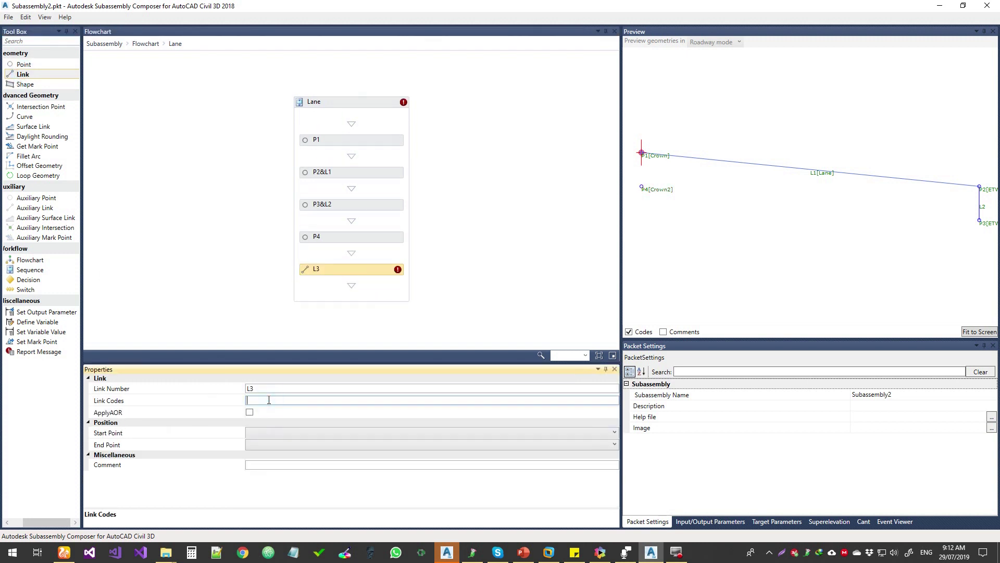
# Code link L3 "Lane" from P3 to P4, and end link L4 at P4.
pyautogui.write('"Lane')
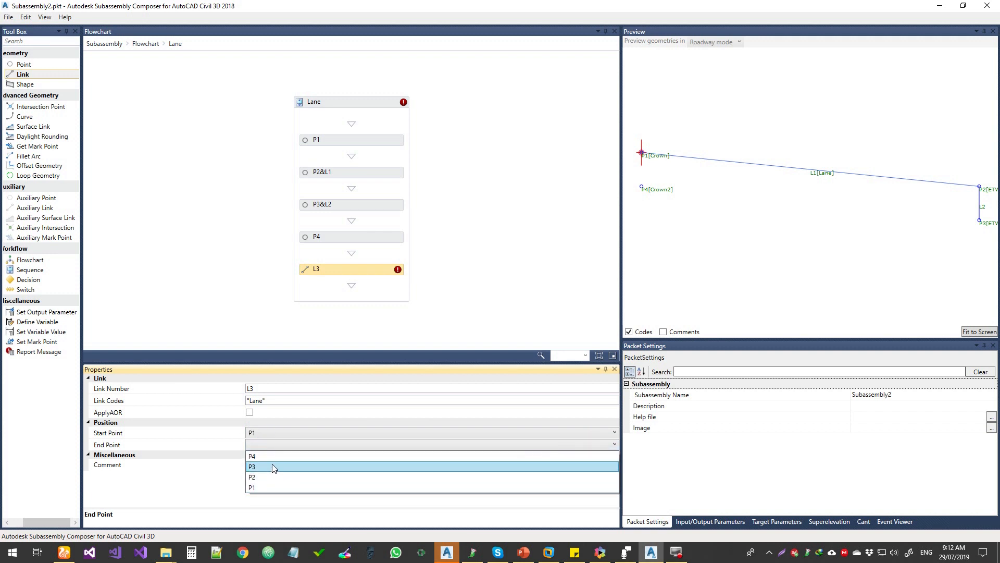
pyautogui.click(251, 456)
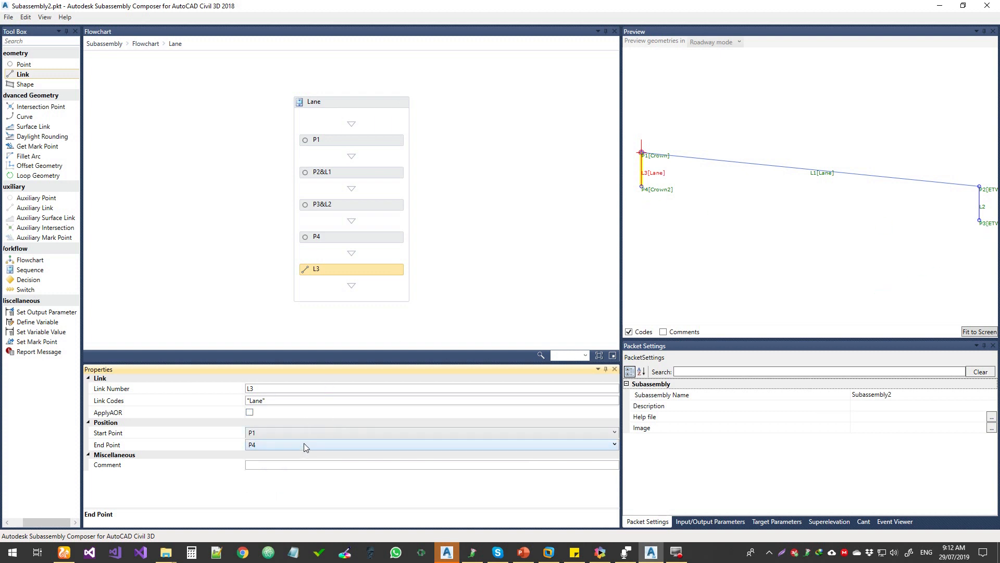
pyautogui.click(614, 455)
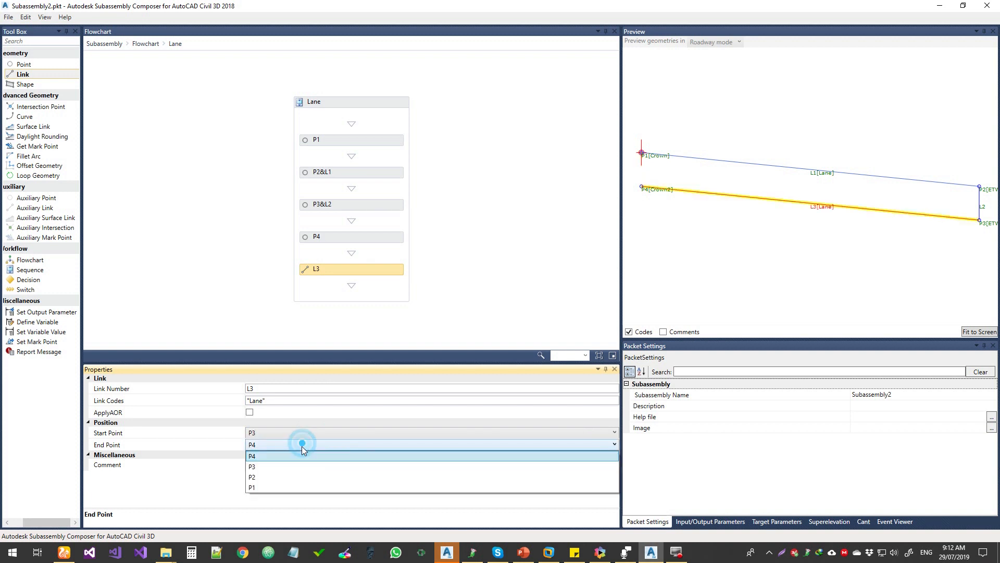
pyautogui.click(252, 456)
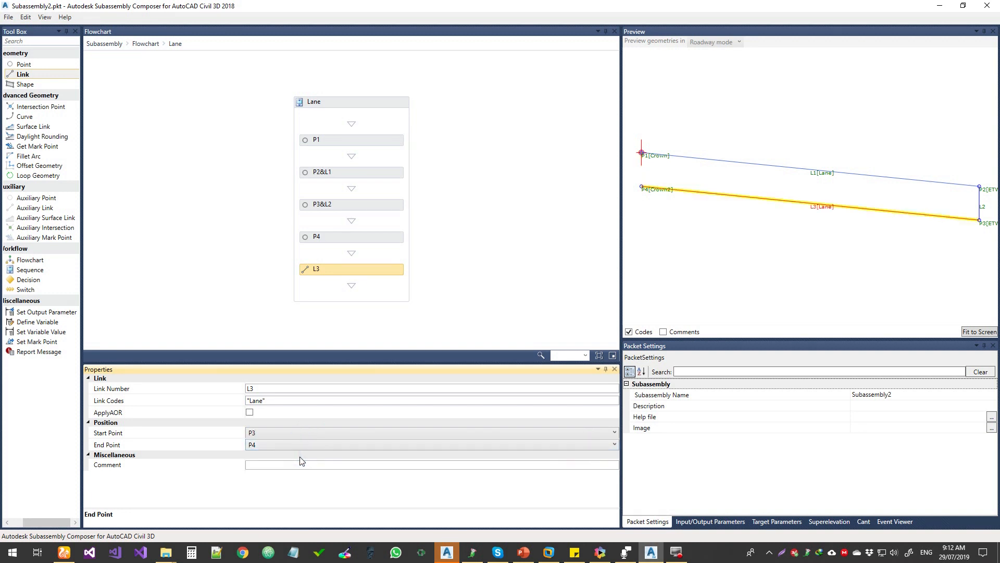
pyautogui.moveTo(31, 76)
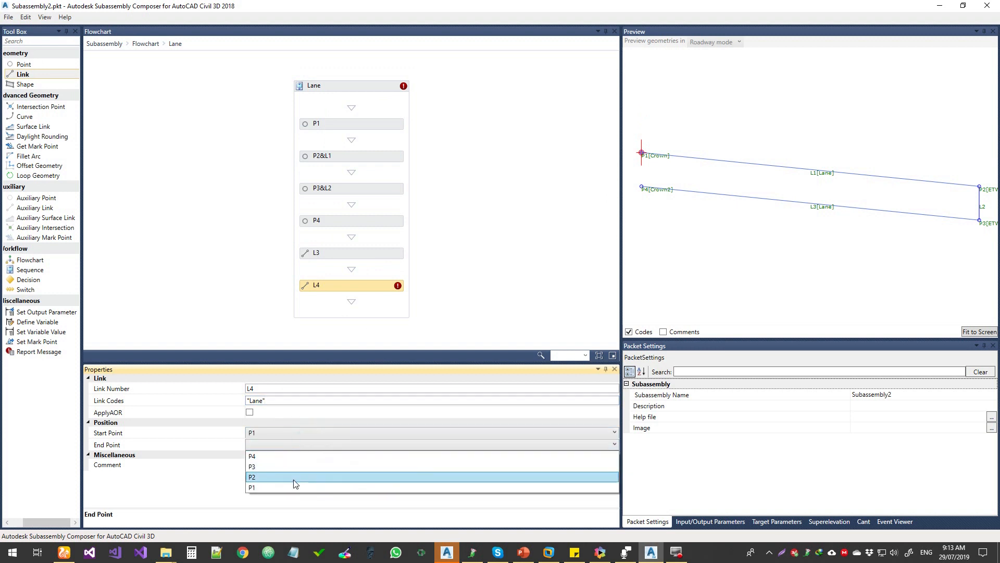
pyautogui.click(252, 456)
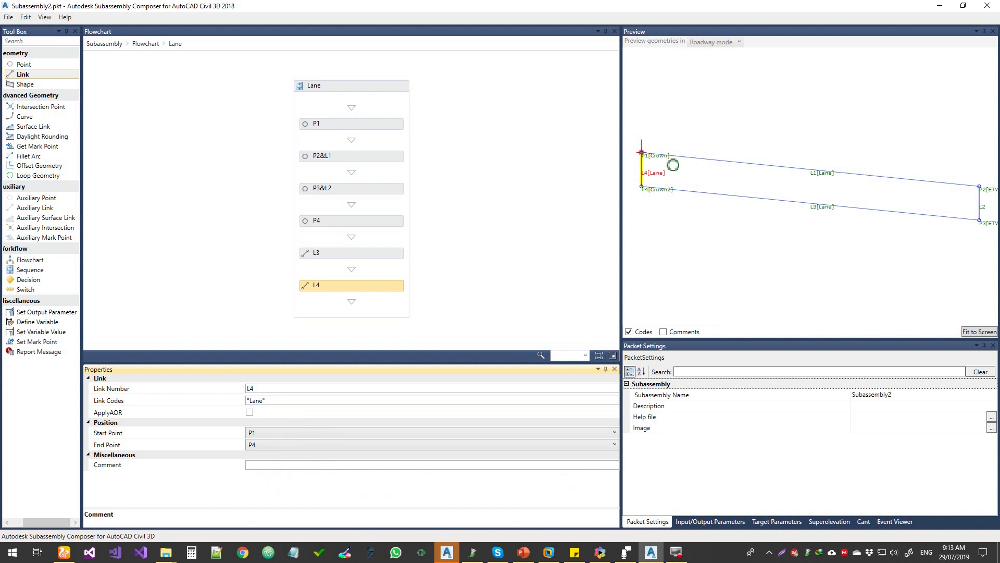
# Code link L2 in the P3&L2 step "Lane" and add a shape step to the flowchart.
pyautogui.click(351, 188)
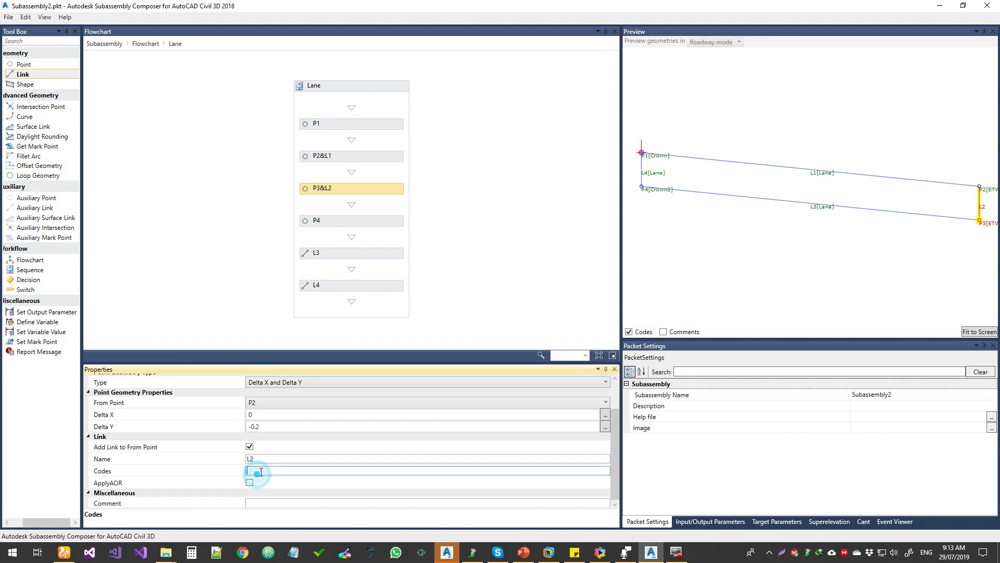
pyautogui.write('"Lane')
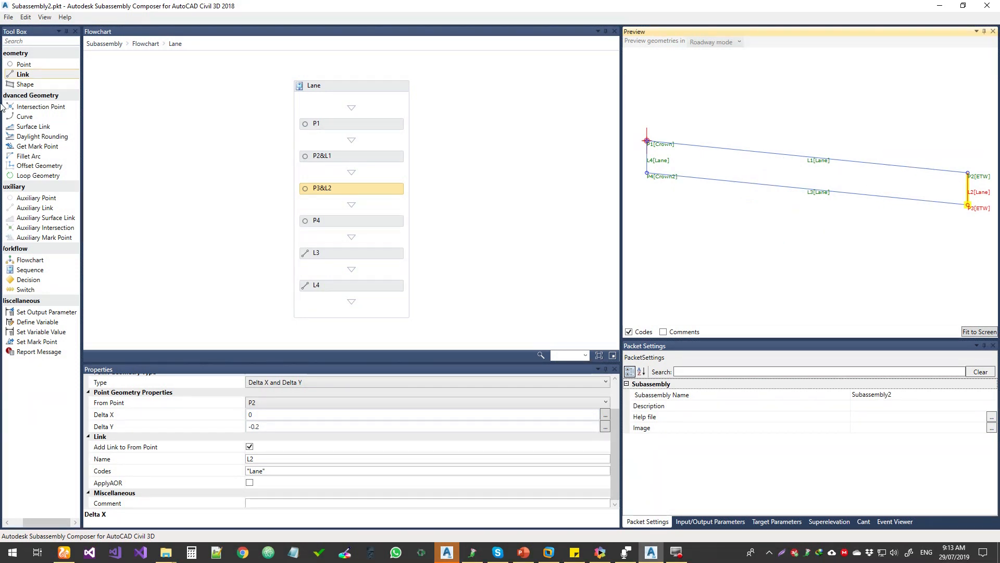
pyautogui.click(25, 83)
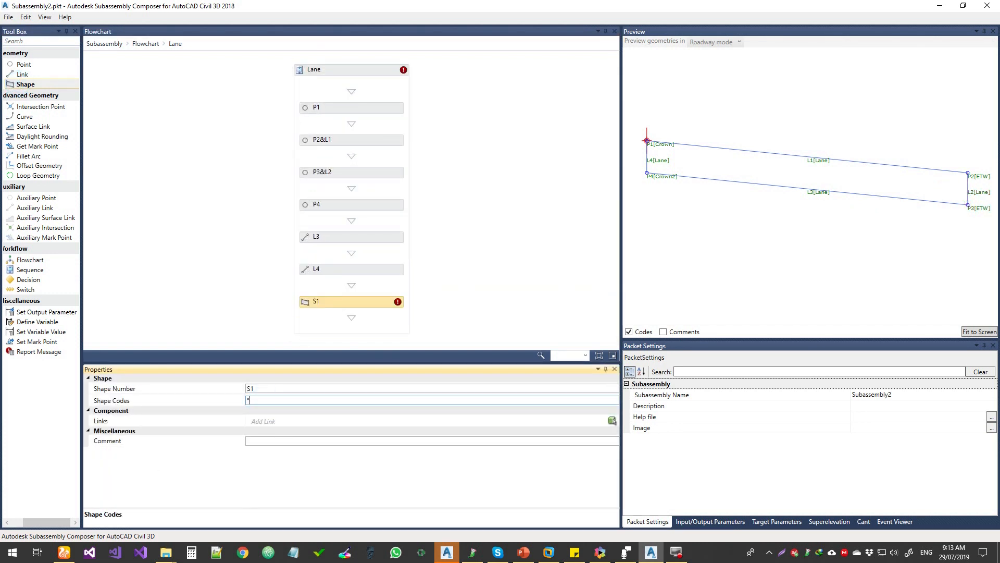
# Code shape S1 "Lane" and pick the enclosed rectangle in the preview as its area.
pyautogui.write('"Lane')
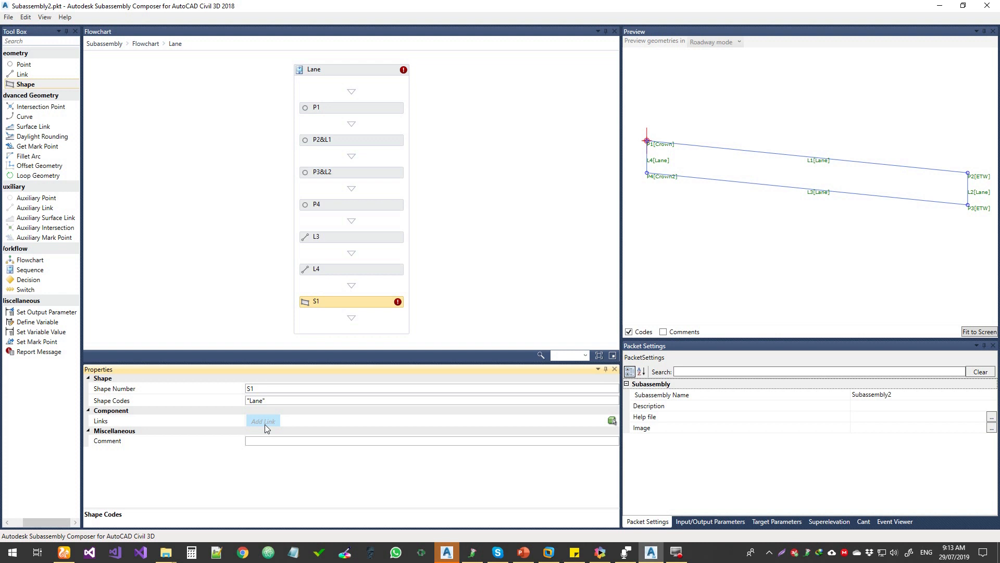
pyautogui.moveTo(612, 422)
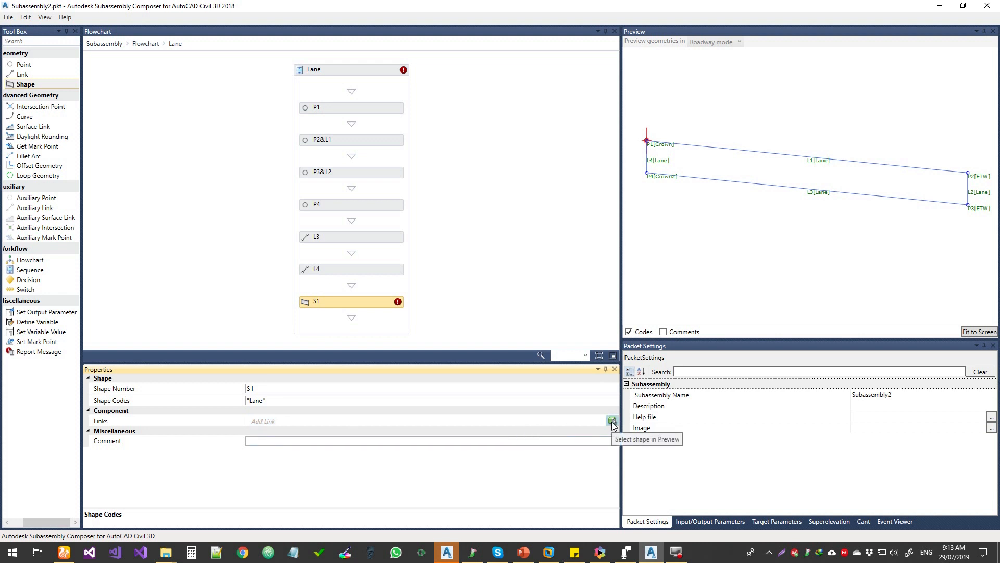
pyautogui.click(613, 420)
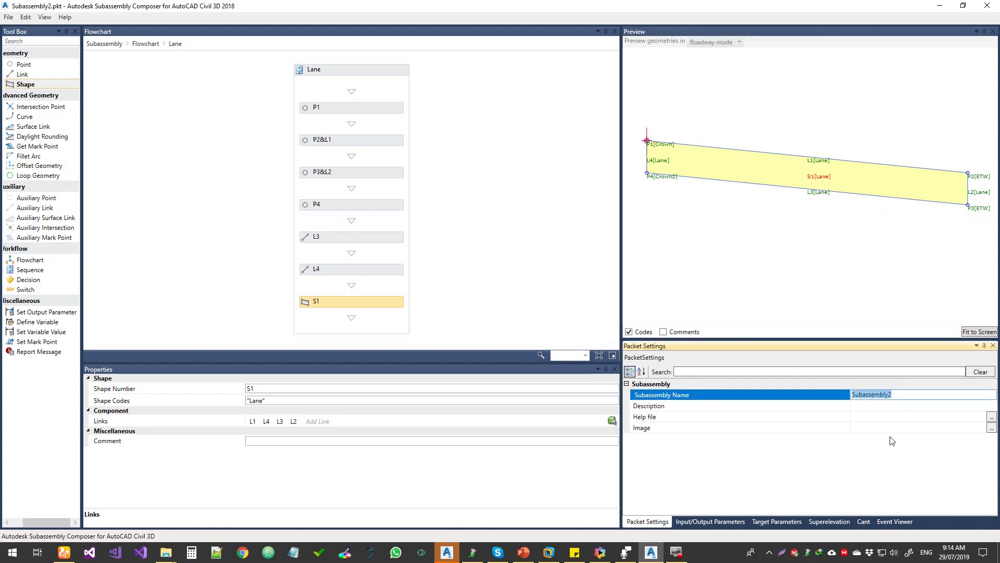
# Name the packet LaneTEST and select the Side input parameter, defaulting it to Left.
pyautogui.write('Lane')
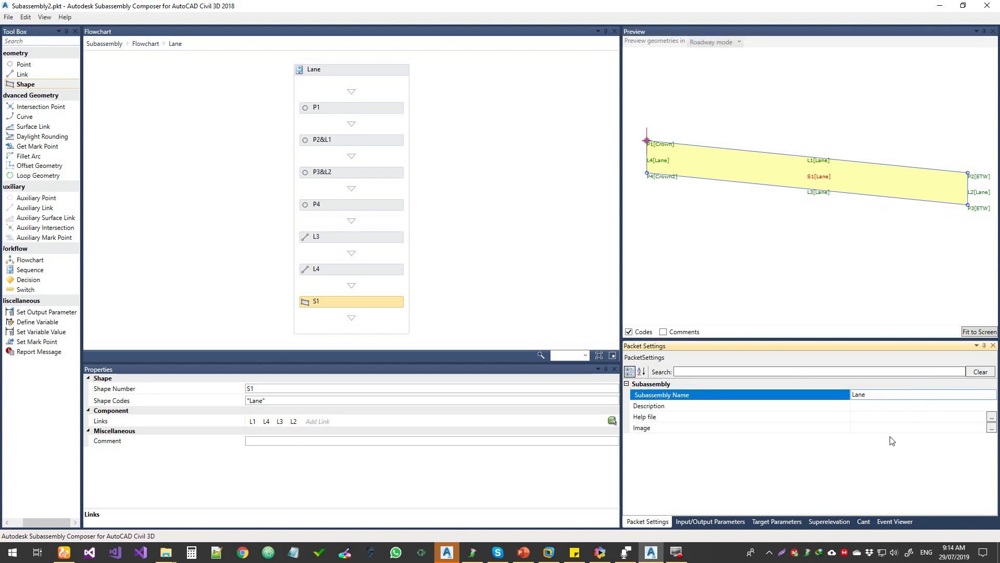
pyautogui.write('TEST')
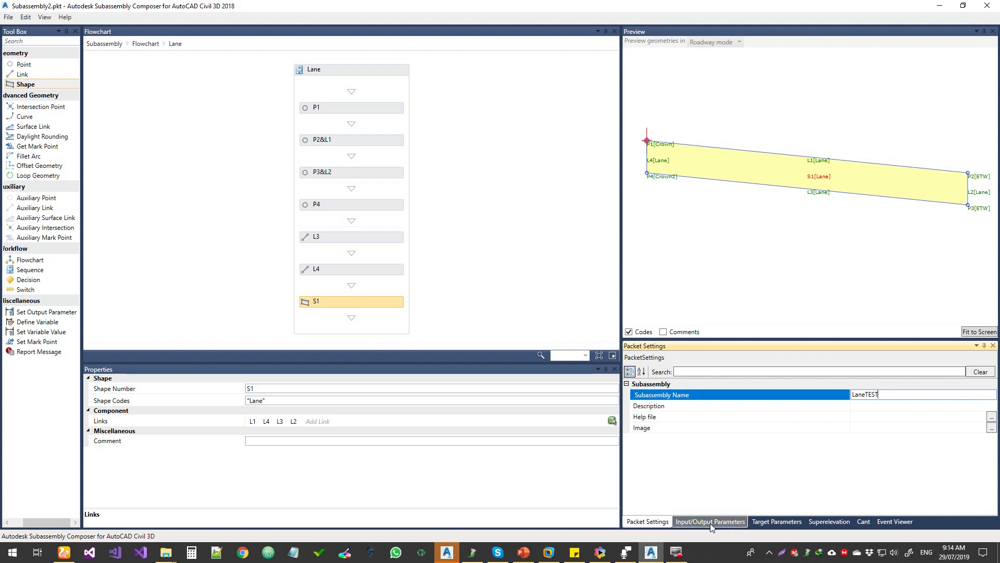
pyautogui.click(710, 520)
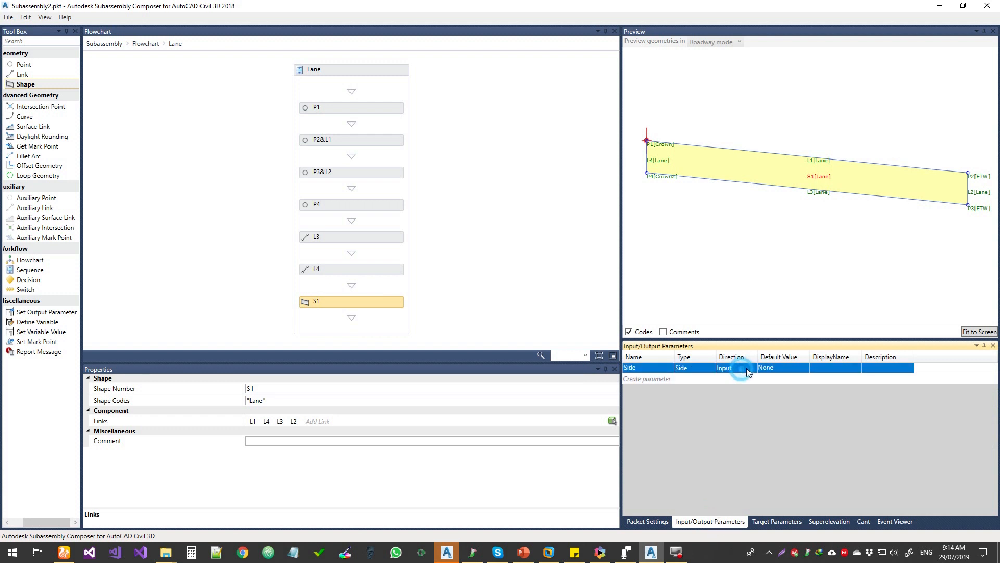
pyautogui.click(781, 367)
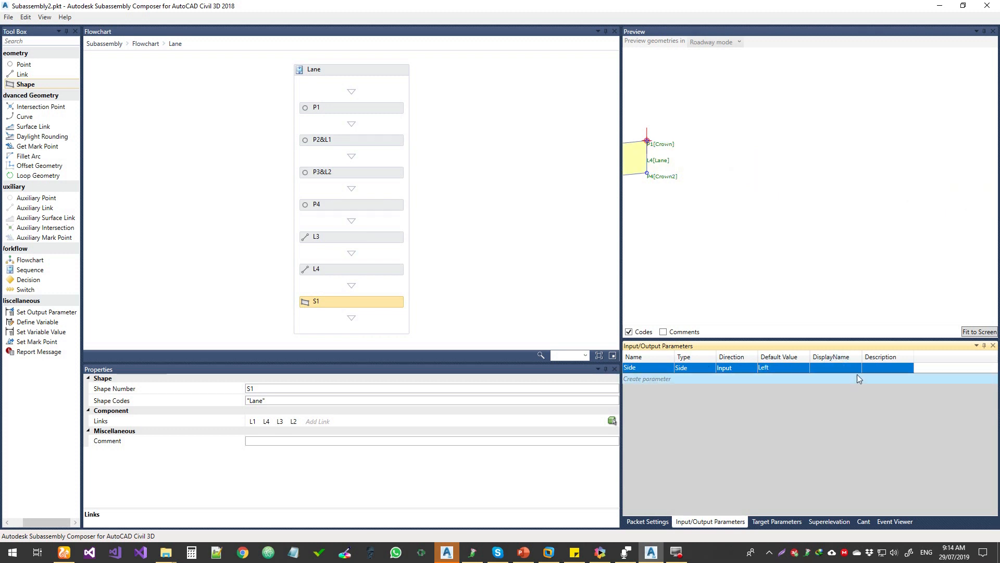
# Review the Target Parameters and Packet Settings tabs, then fit the whole lane shape in the preview.
pyautogui.click(776, 521)
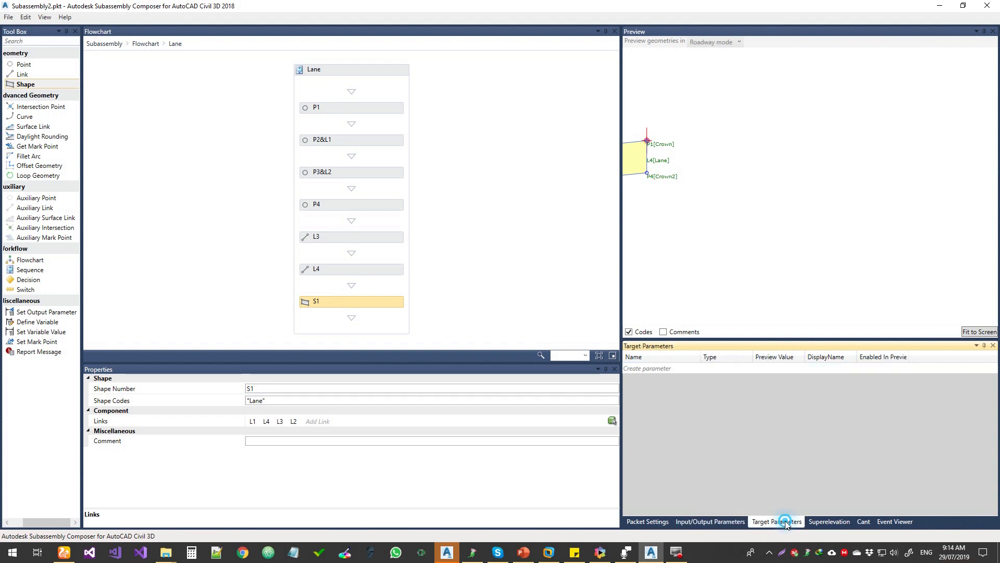
pyautogui.moveTo(828, 536)
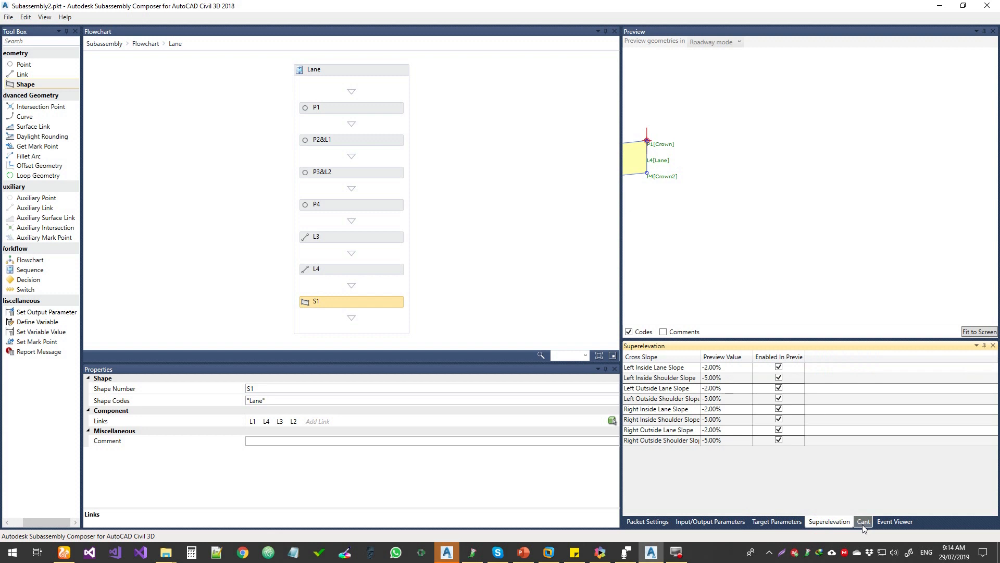
pyautogui.click(648, 521)
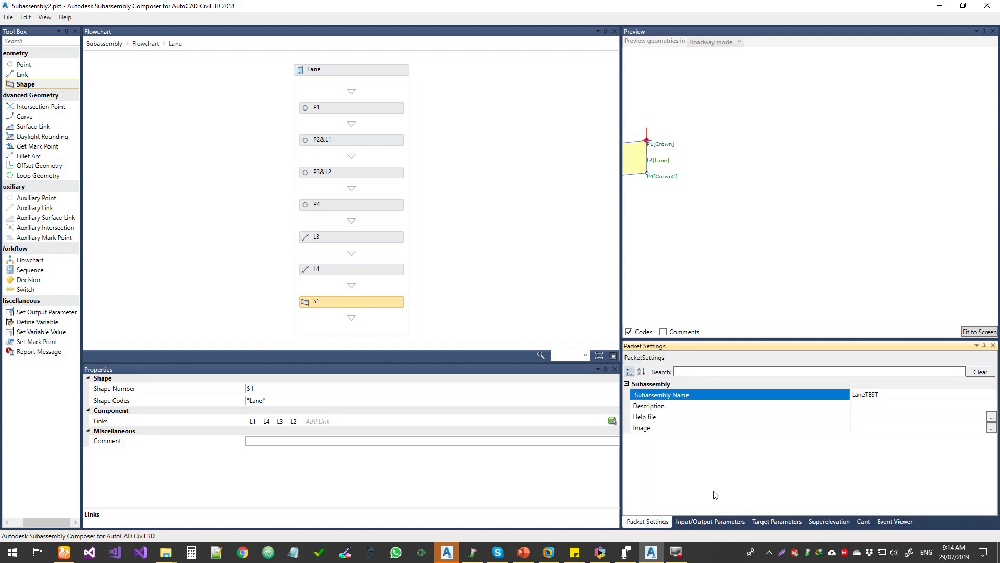
pyautogui.click(976, 331)
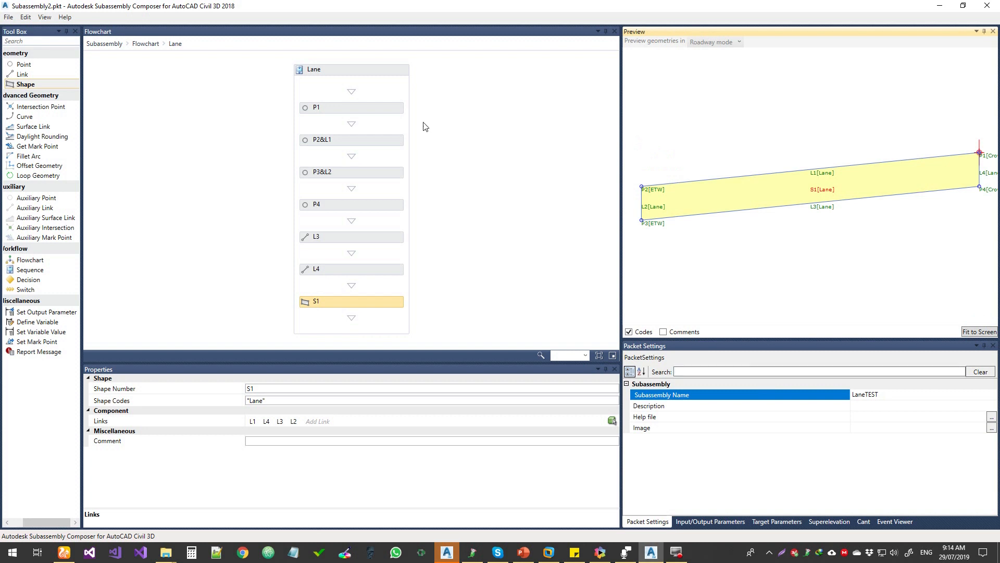
# Save the packet via Save As into the Excercise folder under the name LaneTest.
pyautogui.click(9, 19)
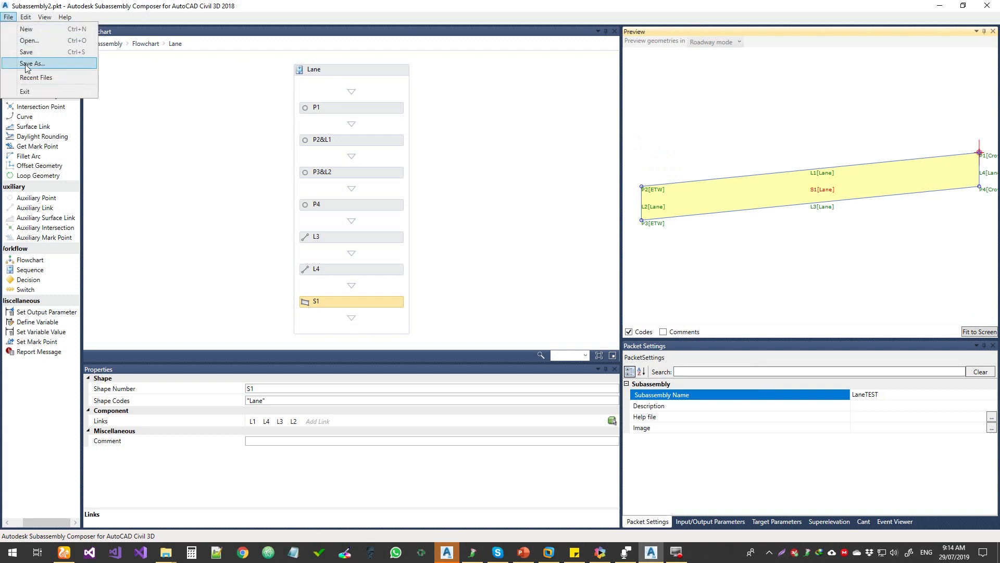
pyautogui.click(33, 63)
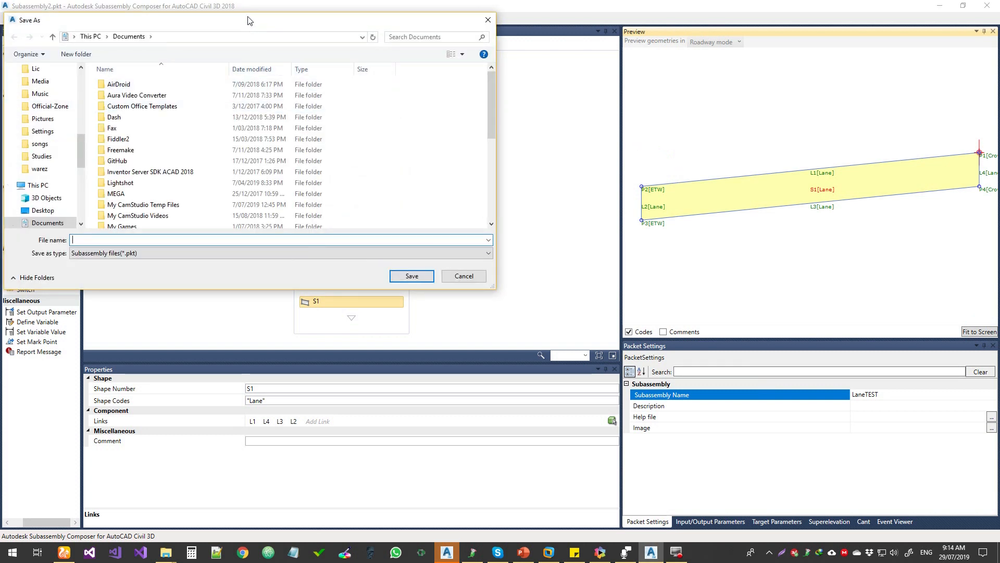
pyautogui.click(464, 275)
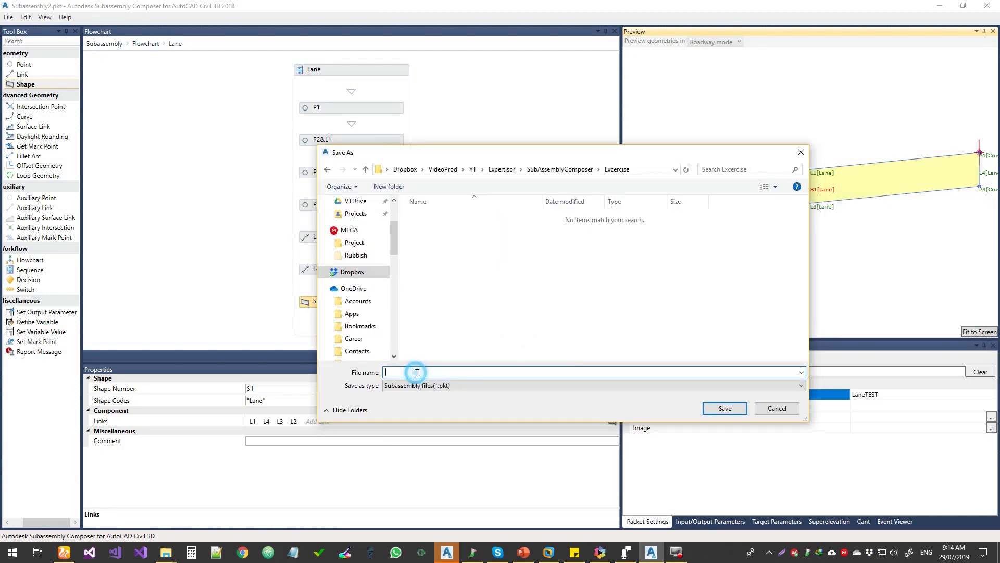
pyautogui.write('Late')
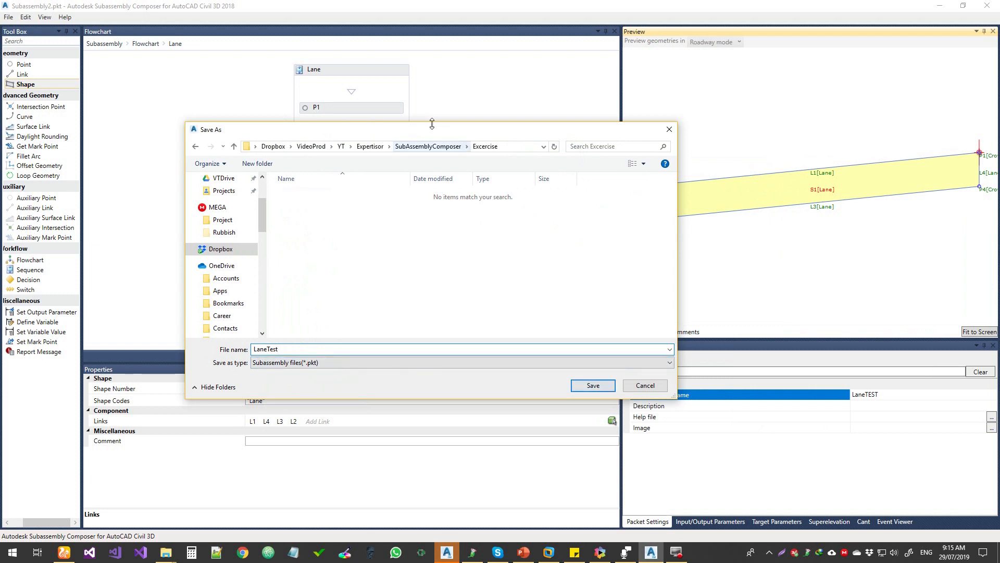
pyautogui.click(592, 385)
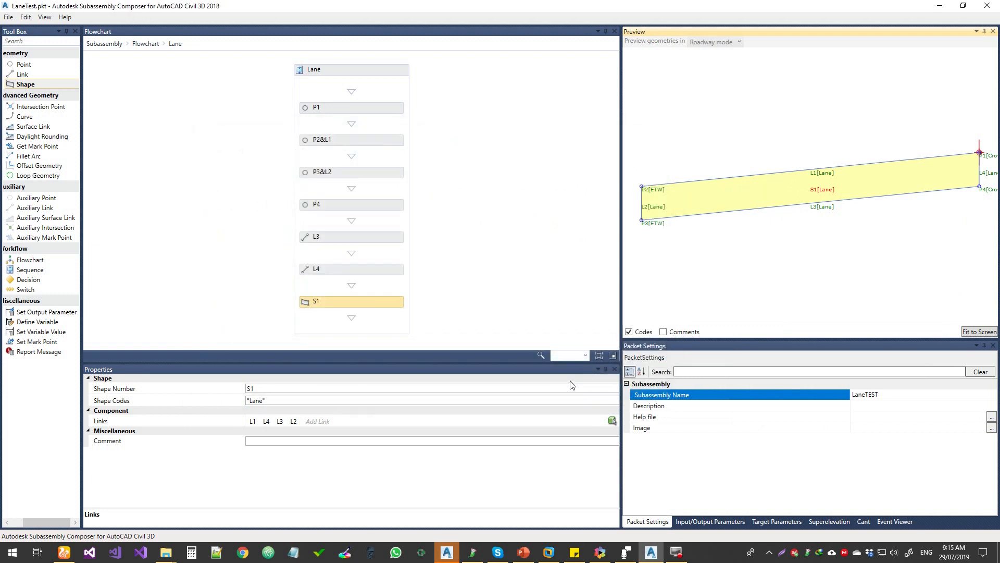
pyautogui.moveTo(464, 538)
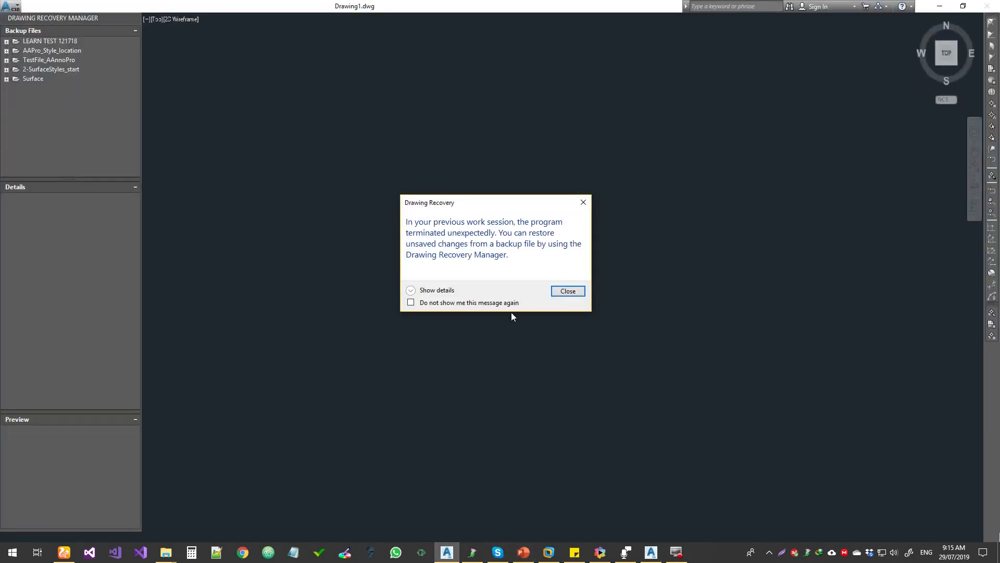
# Dismiss Drawing Recovery and open Surface.dwg from recent drawings, taking no action on pay items.
pyautogui.click(568, 290)
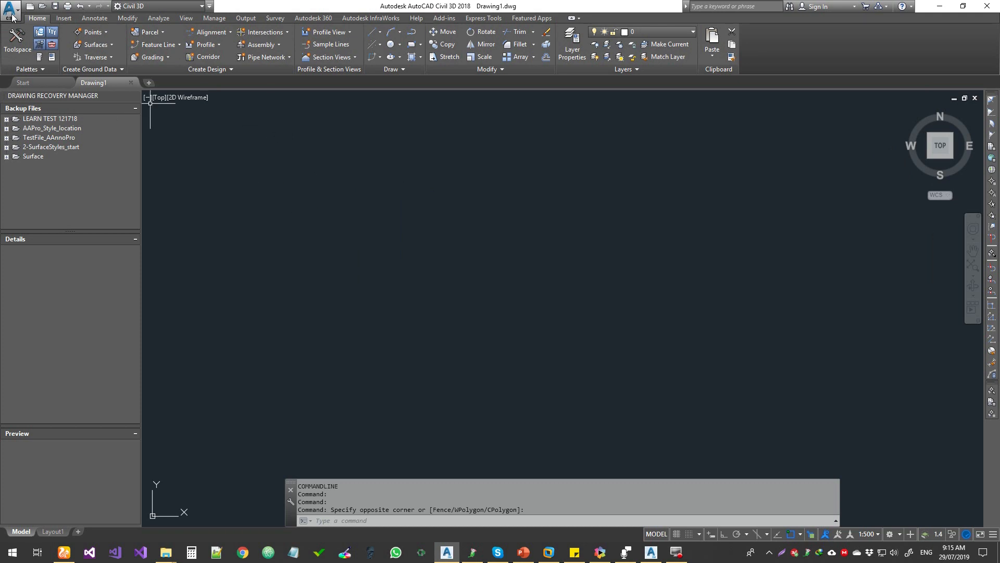
pyautogui.click(10, 9)
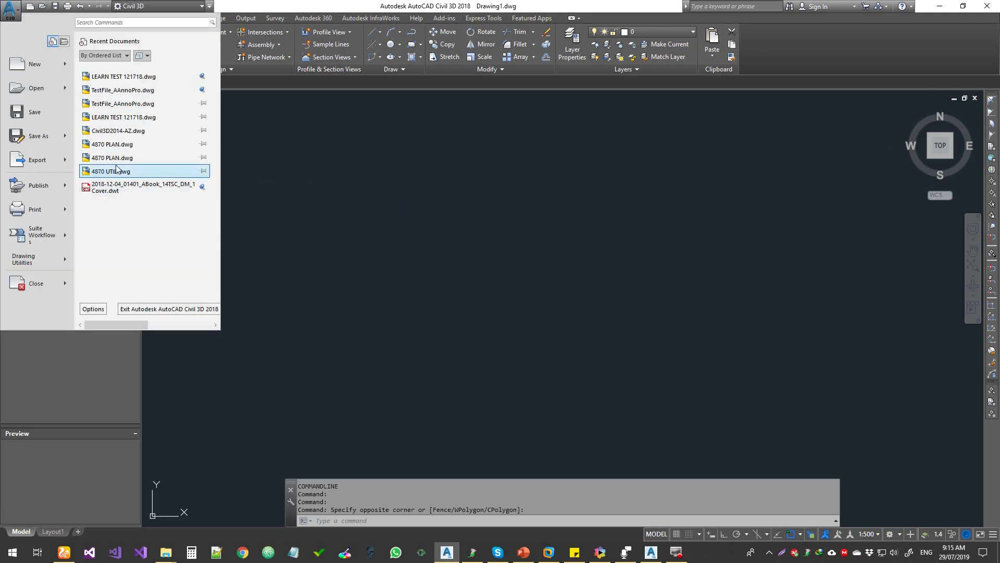
pyautogui.moveTo(143, 82)
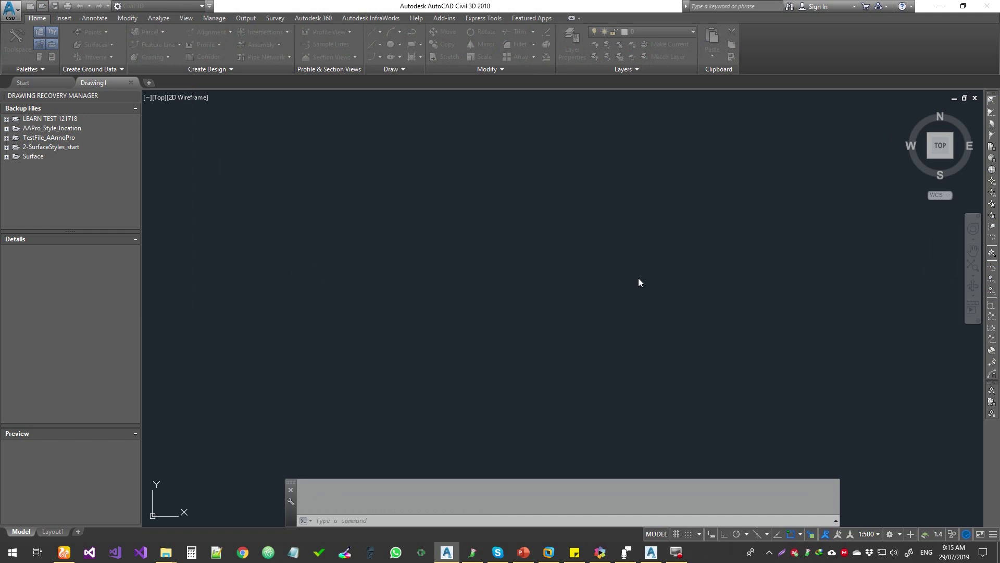
pyautogui.moveTo(369, 325)
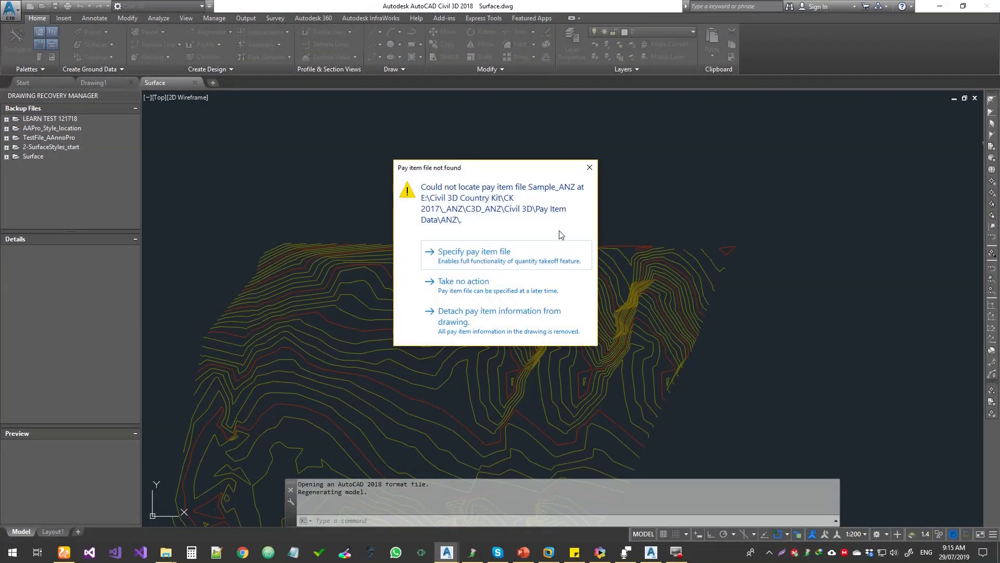
pyautogui.click(463, 281)
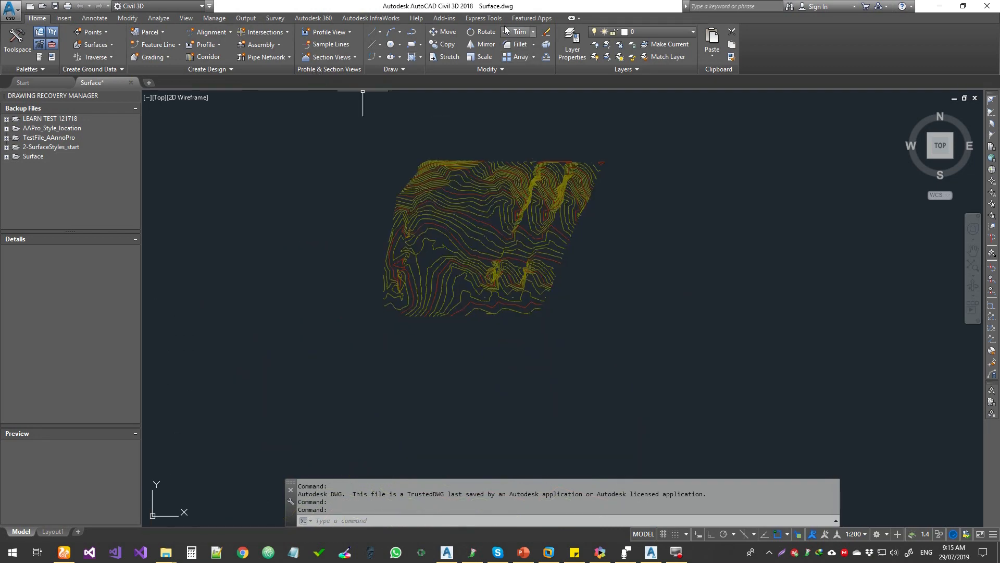
pyautogui.moveTo(518, 56)
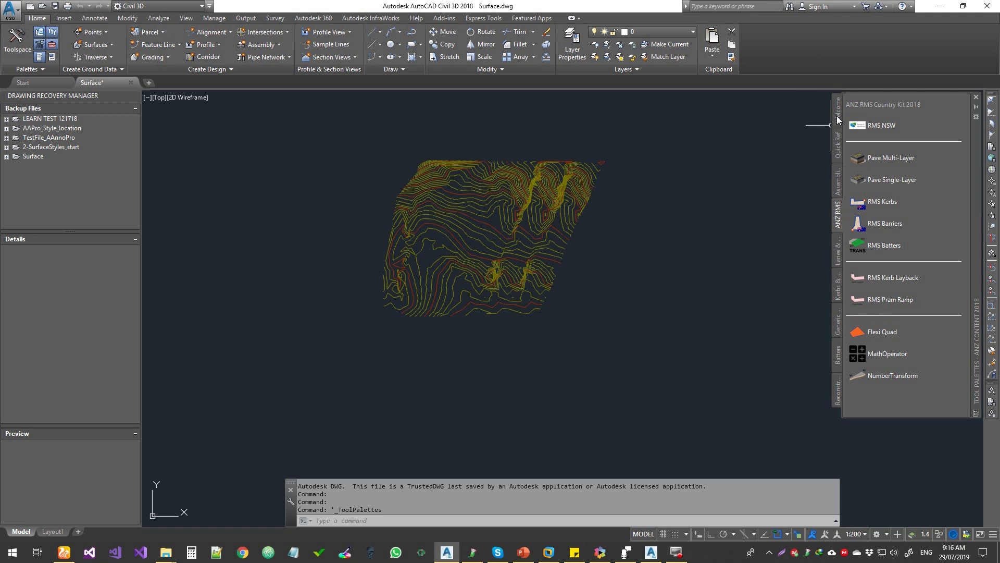
pyautogui.moveTo(854, 268)
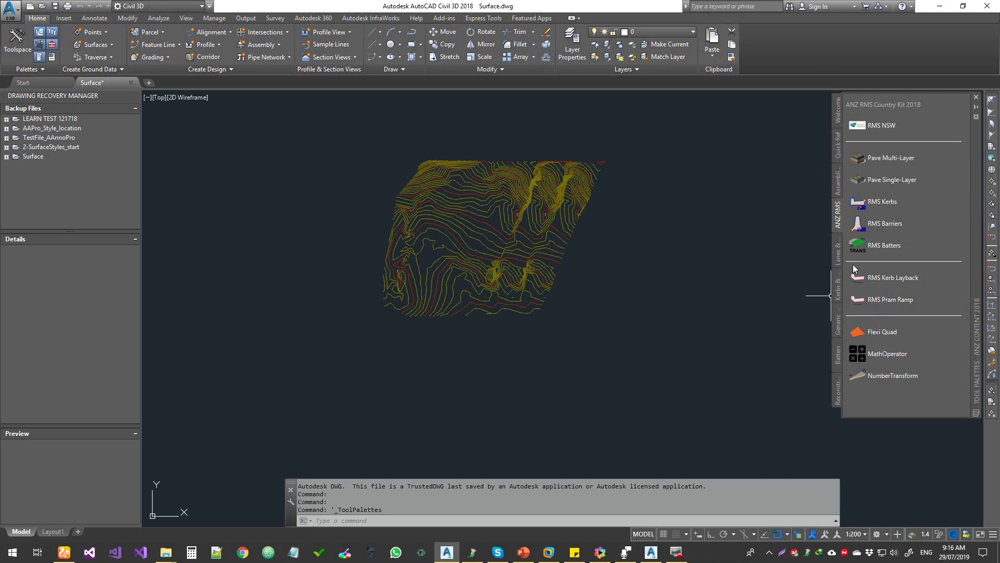
# Import LaneTest.pkt into the Quick Ref palette so LaneTEST appears there.
pyautogui.click(836, 142)
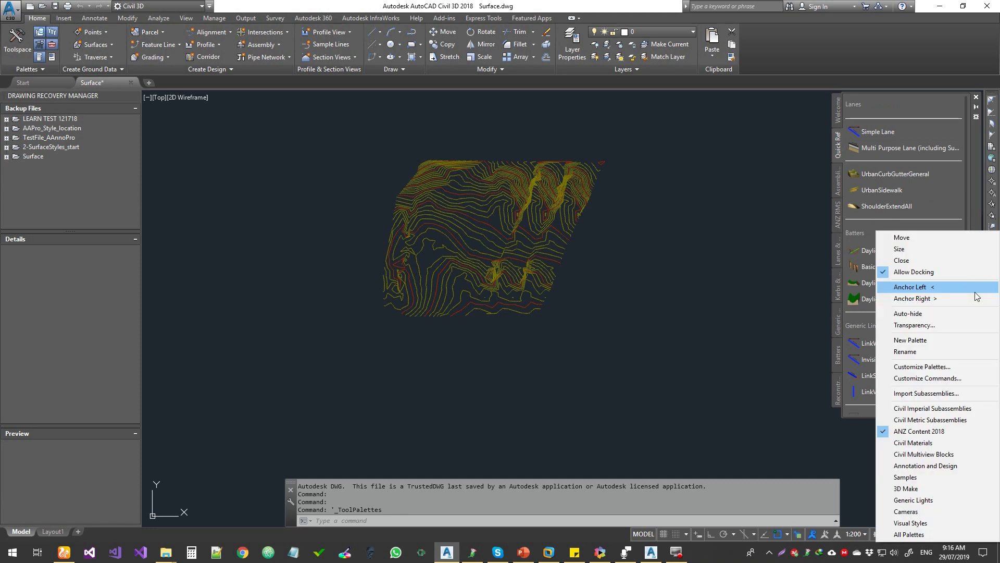
pyautogui.click(926, 392)
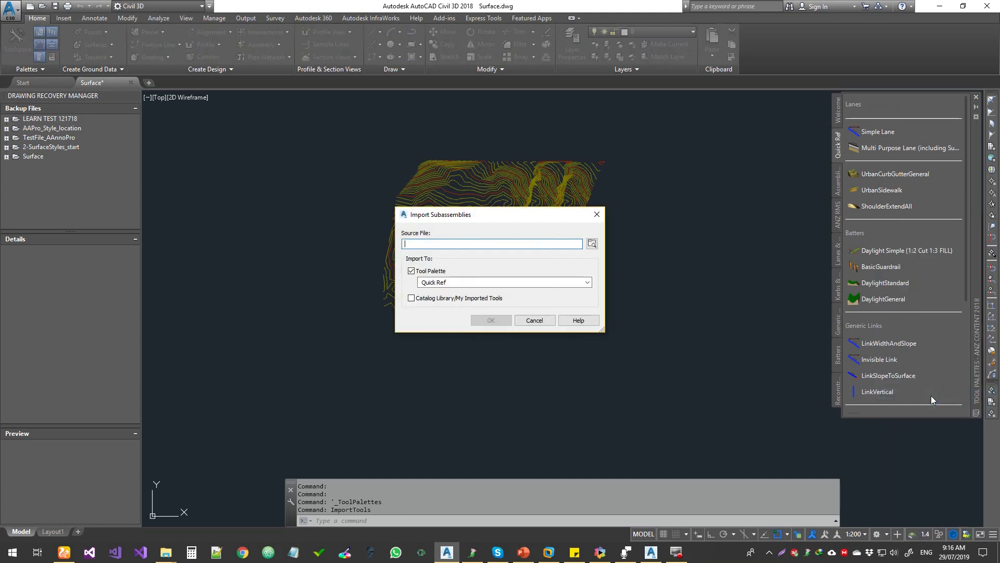
pyautogui.click(592, 243)
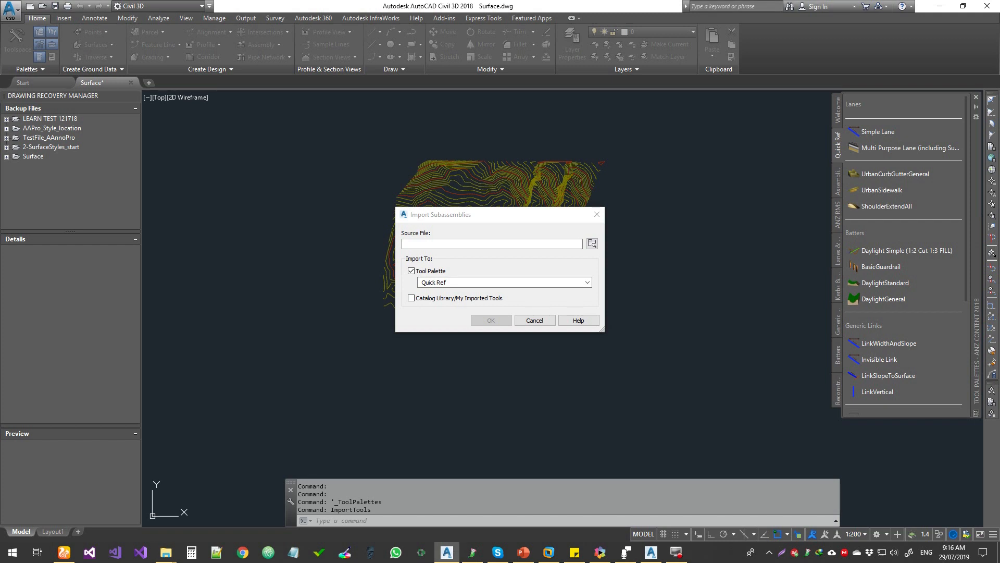
pyautogui.click(591, 244)
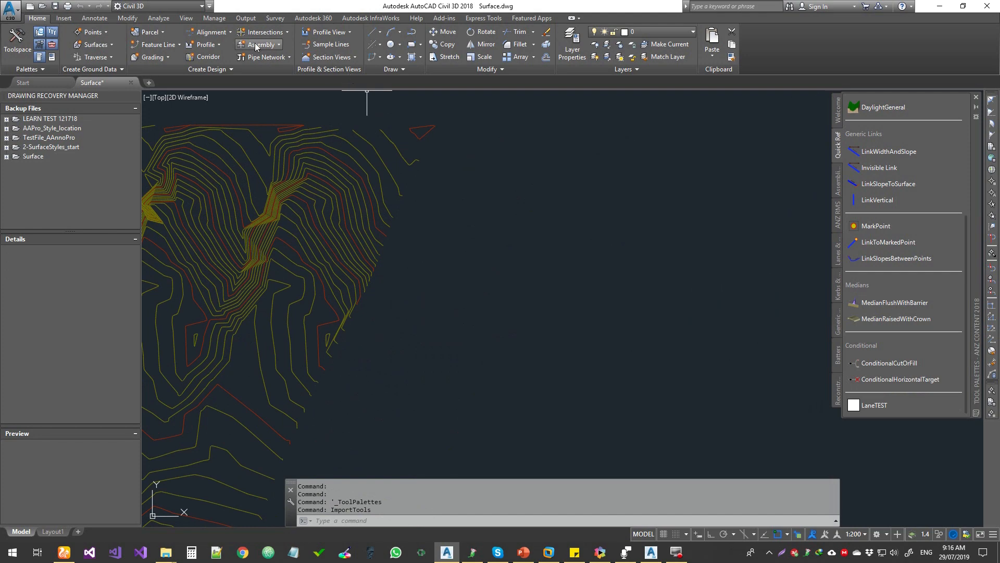
# Create an assembly with default settings and attach LaneTEST (Side Right), accepting the .NET warning.
pyautogui.click(259, 44)
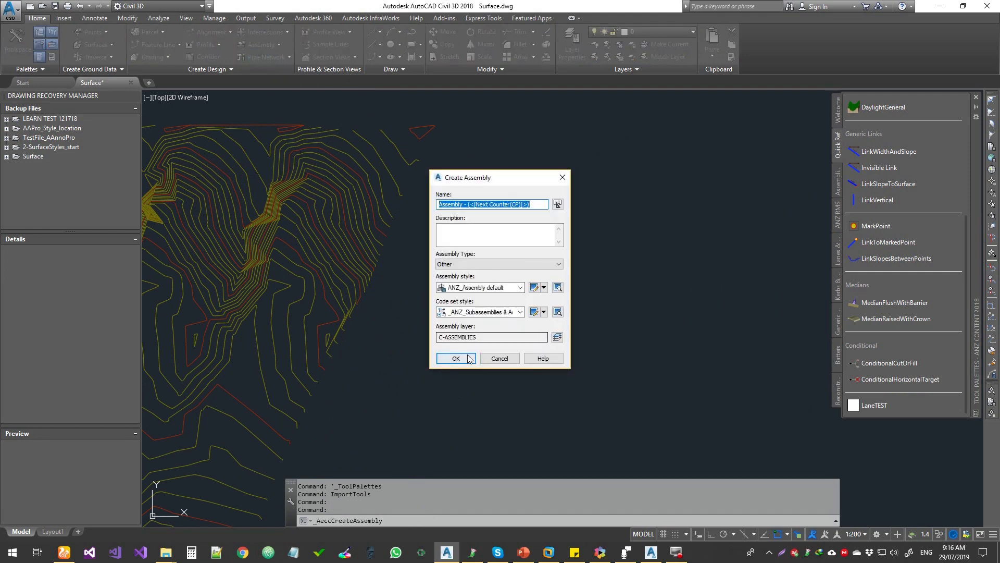
pyautogui.click(456, 358)
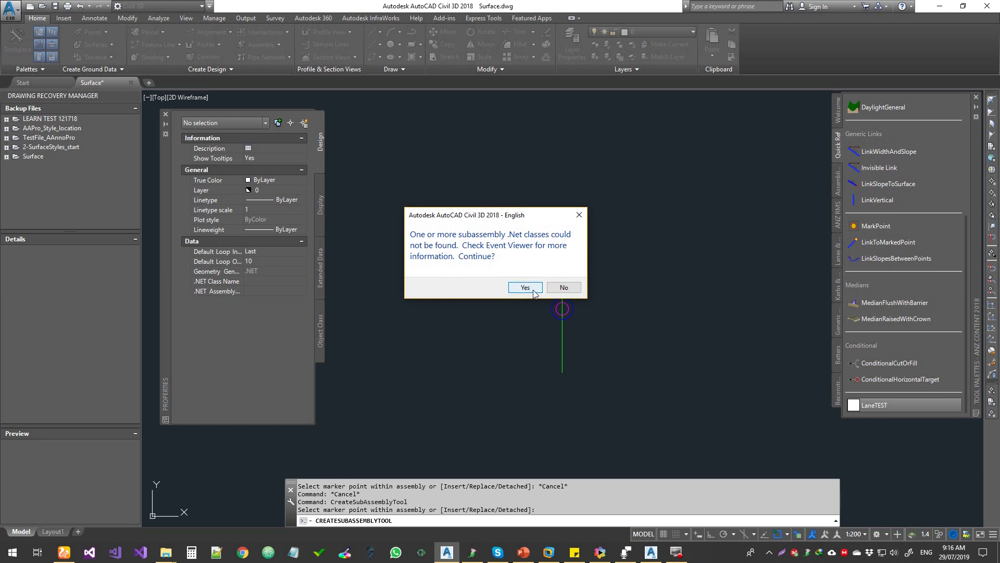
pyautogui.click(525, 287)
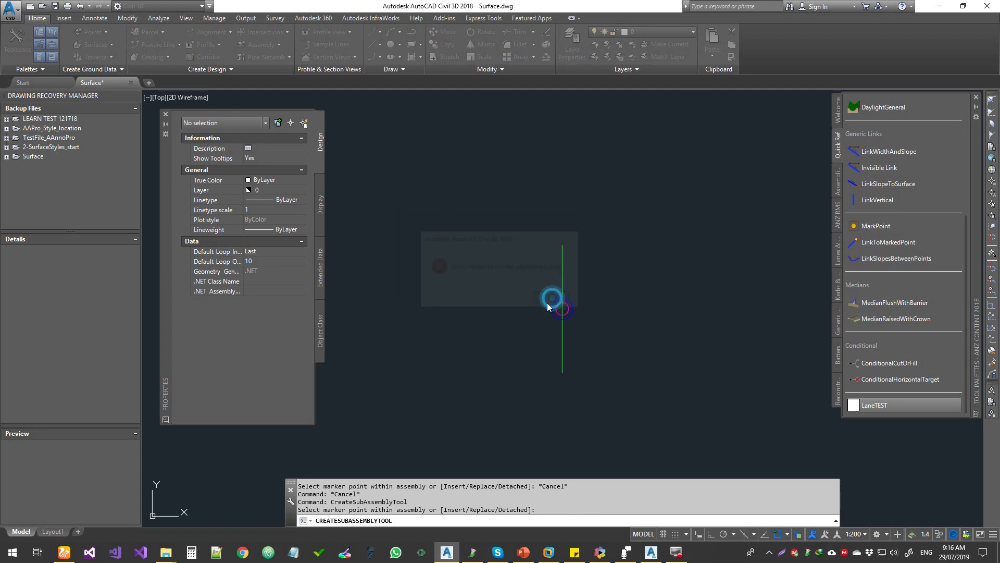
pyautogui.click(550, 298)
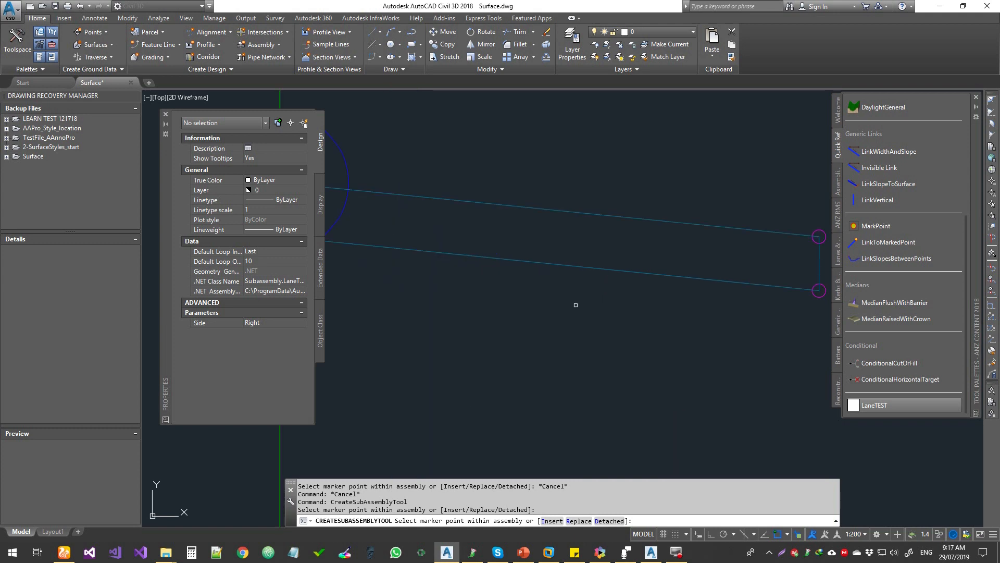
# Set the lane's Side parameter to Left so it mirrors the right lane on the assembly.
pyautogui.click(301, 323)
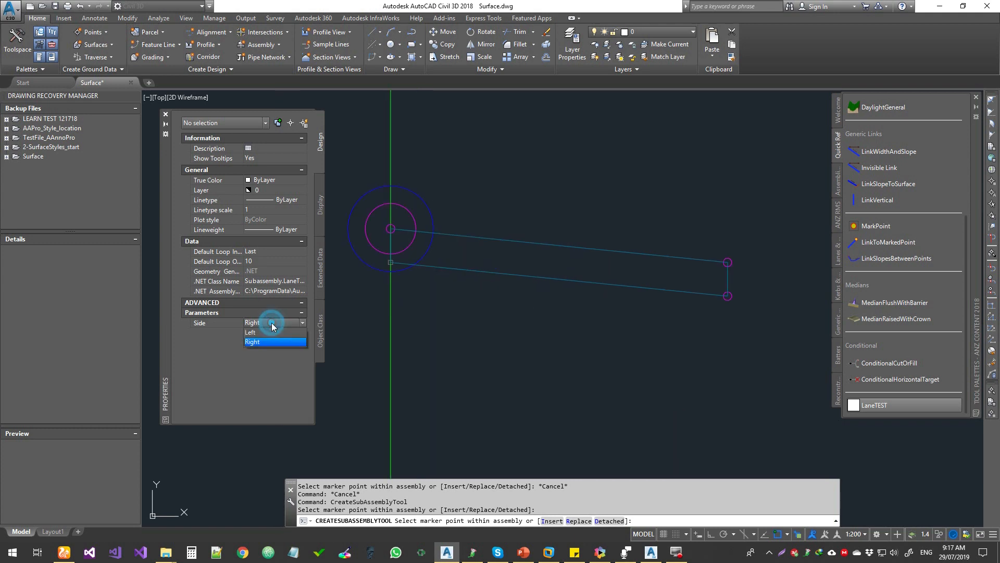
pyautogui.click(250, 333)
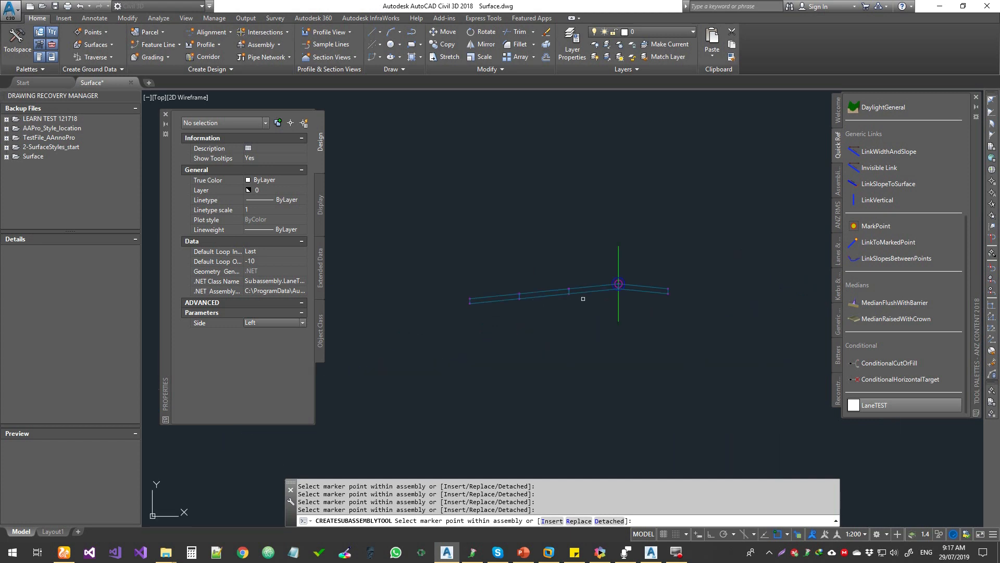
pyautogui.moveTo(759, 291)
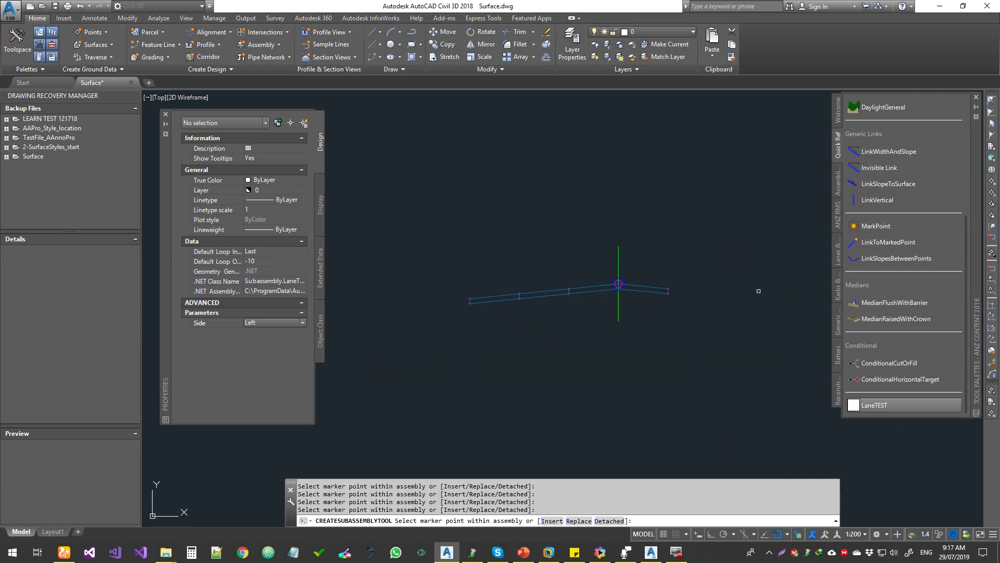